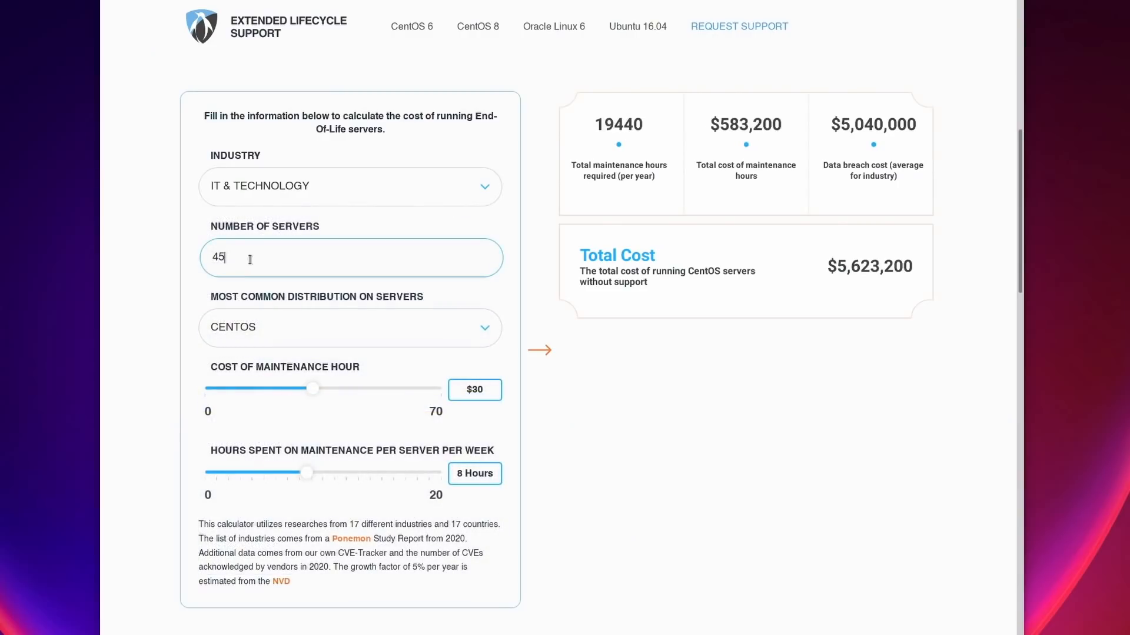
Choose CentOS as the most common distribution for the 450-server cost estimate.
{"action": "left_click", "coordinate": [350, 327]}
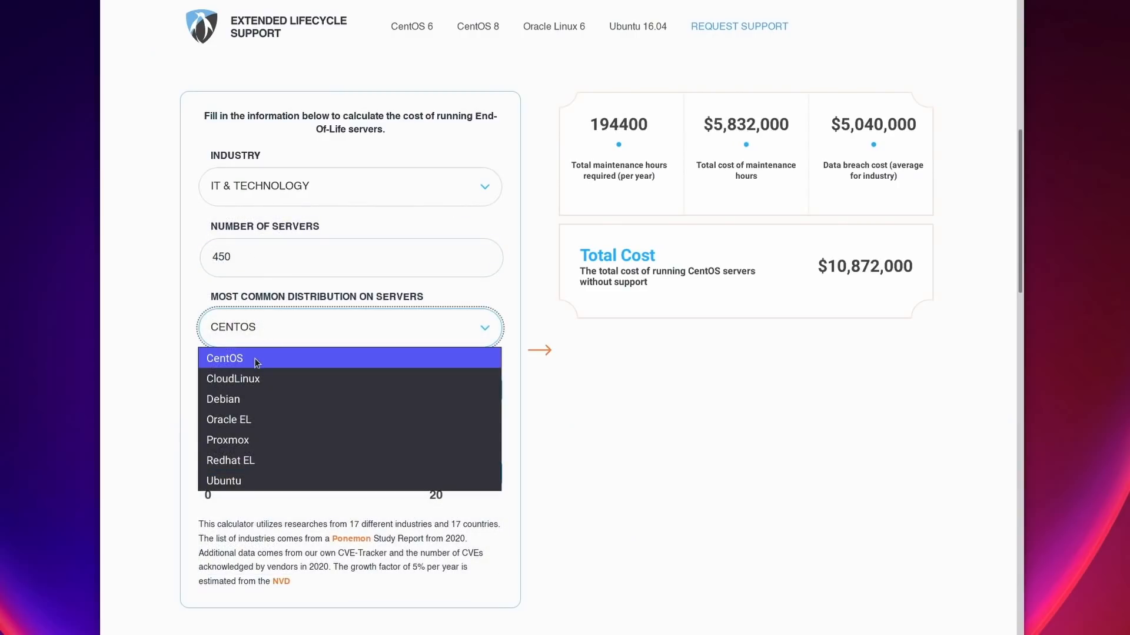
{"action": "left_click", "coordinate": [224, 358]}
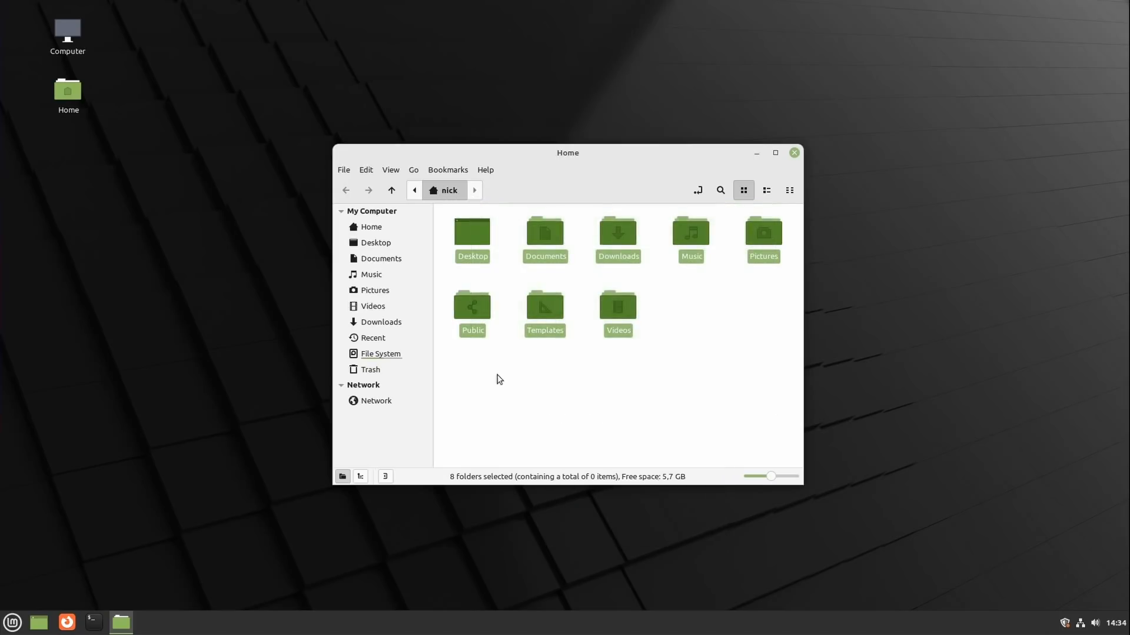
{"action": "left_click", "coordinate": [484, 169]}
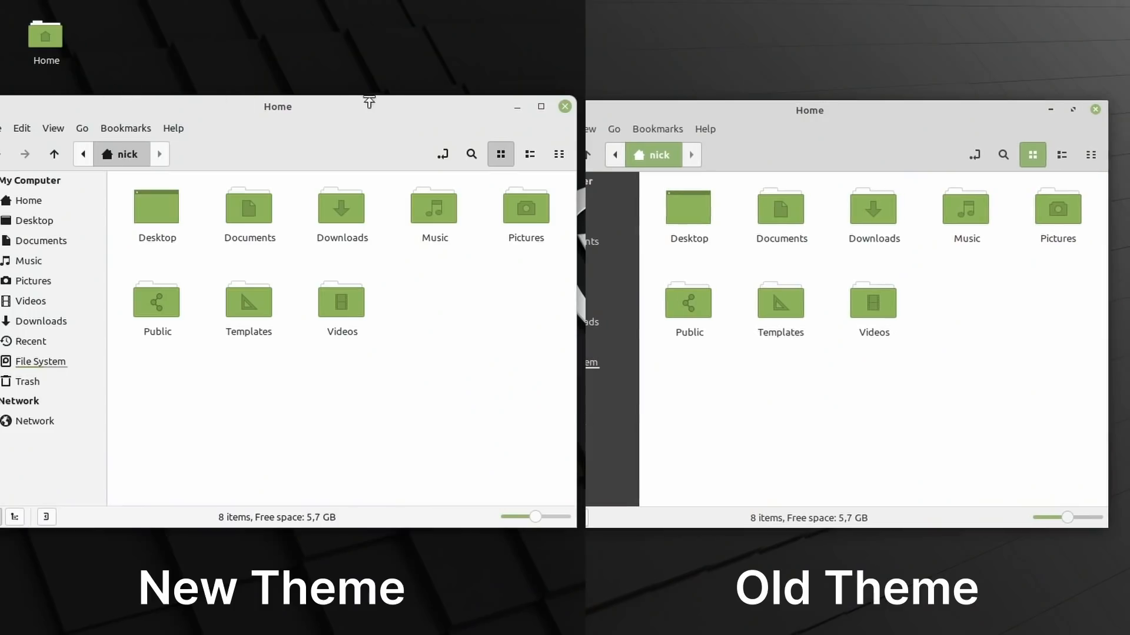
{"action": "left_click", "coordinate": [590, 129]}
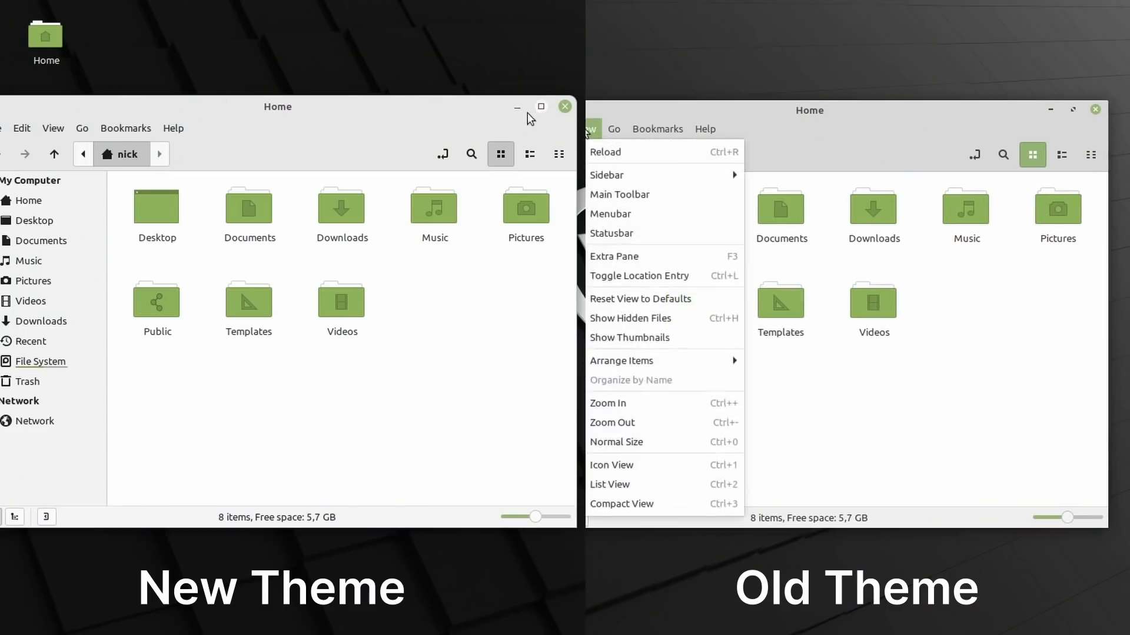
{"action": "left_click", "coordinate": [705, 130]}
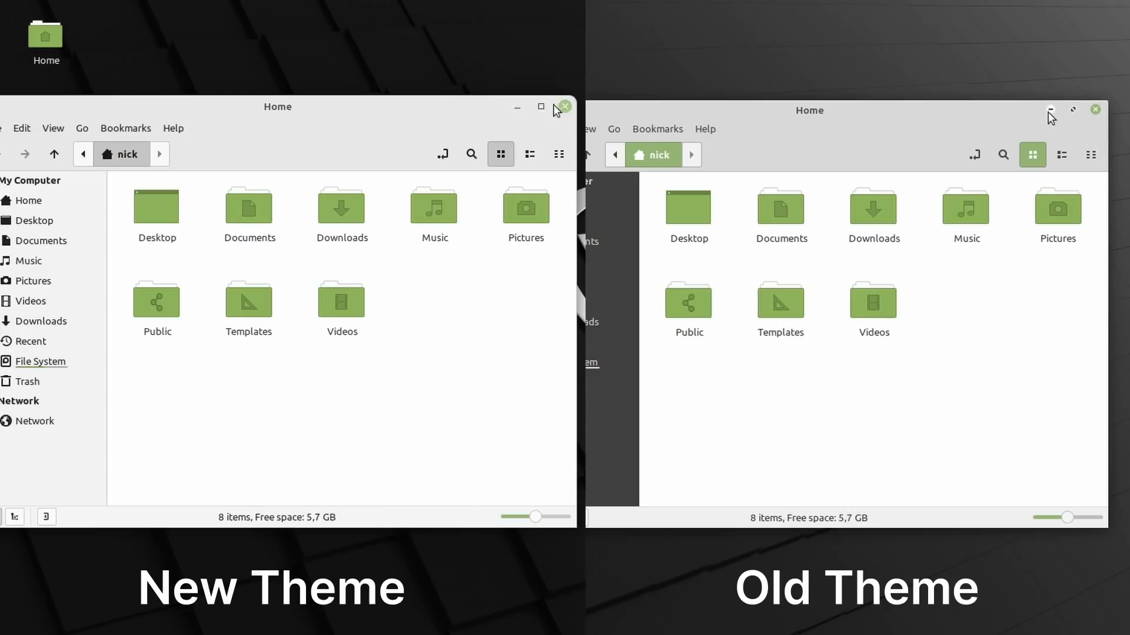
{"action": "left_click", "coordinate": [1062, 154]}
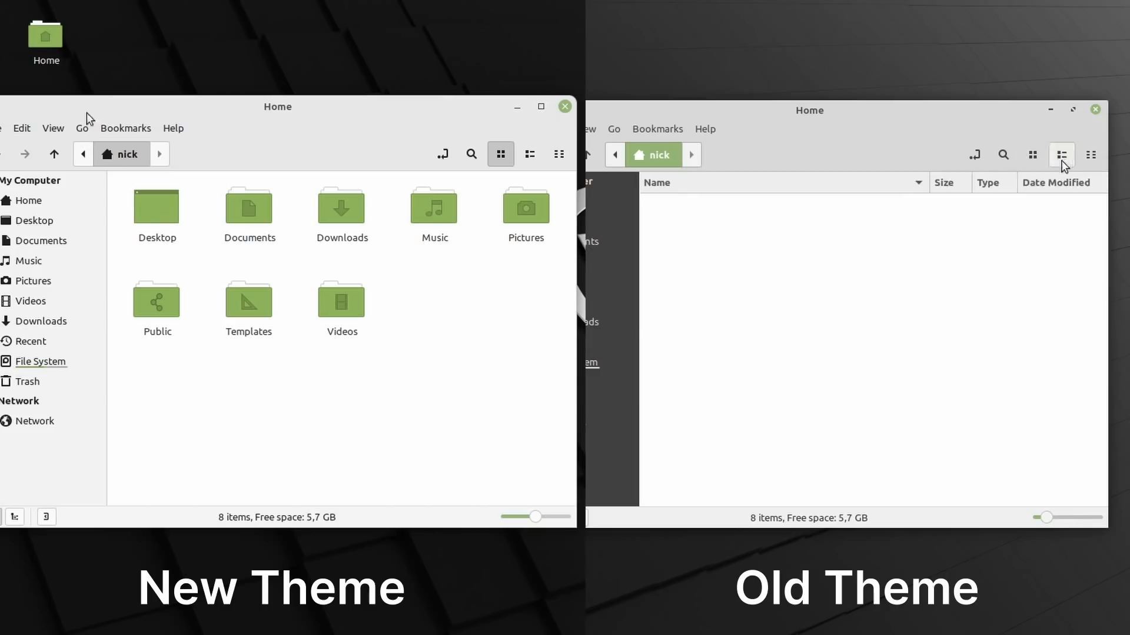
{"action": "left_click", "coordinate": [7, 128]}
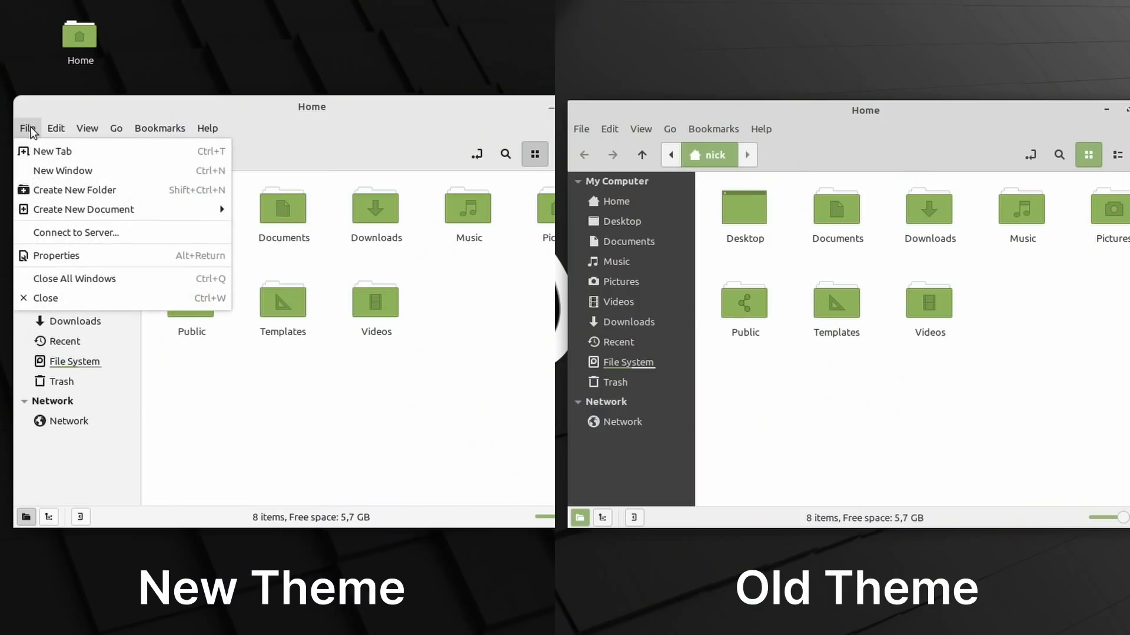
{"action": "left_click", "coordinate": [117, 127]}
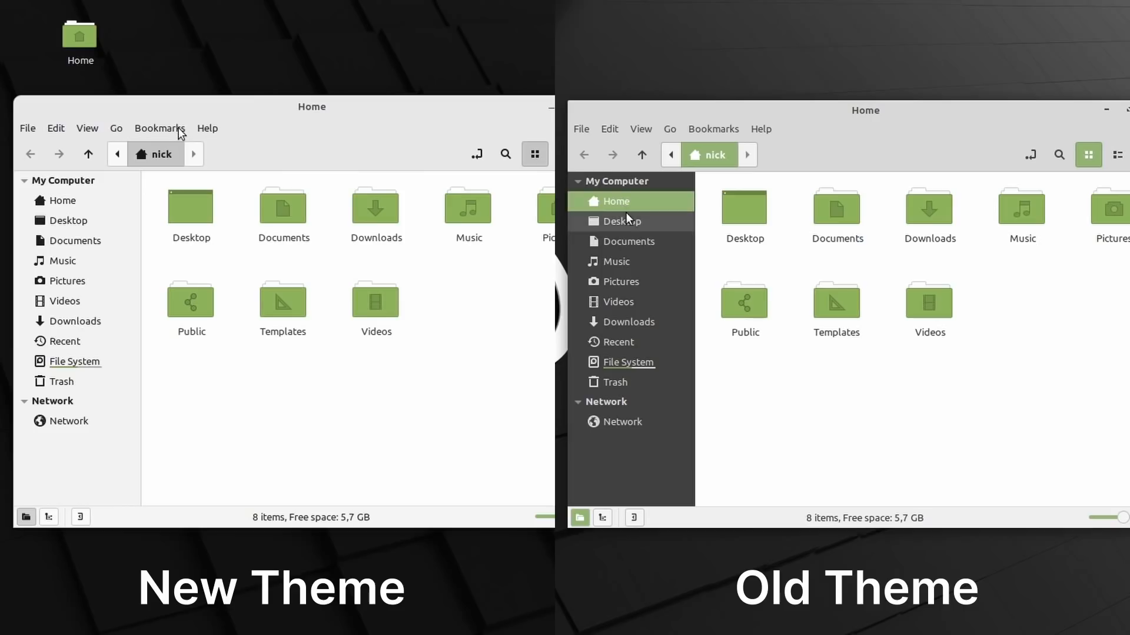
{"action": "left_click", "coordinate": [837, 211]}
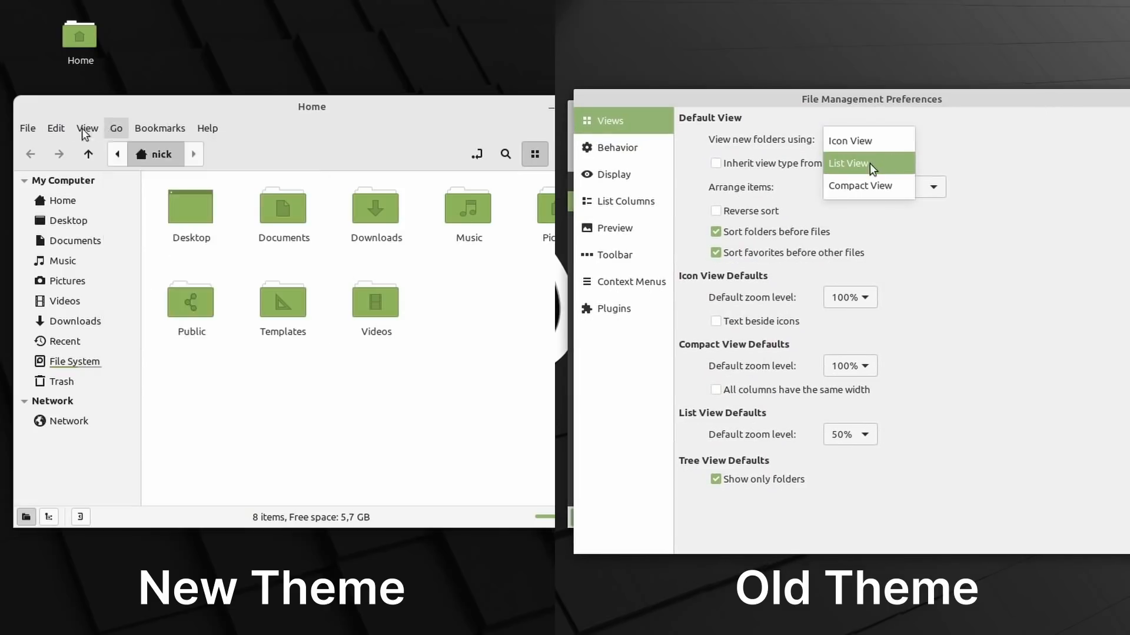
{"action": "left_click", "coordinate": [87, 127]}
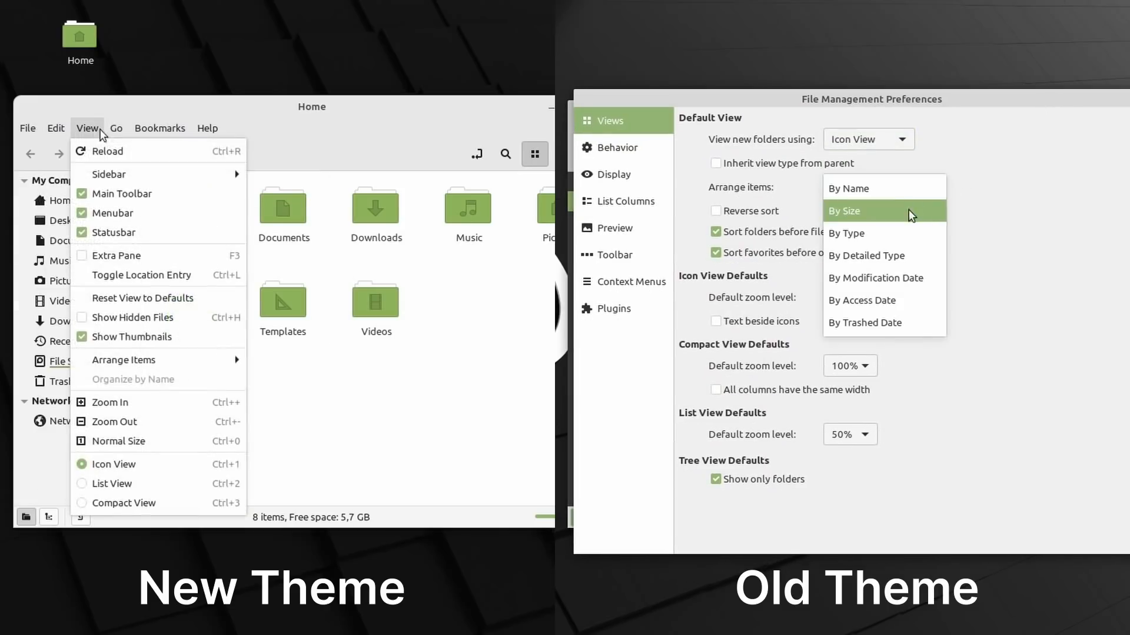
{"action": "left_click", "coordinate": [207, 129]}
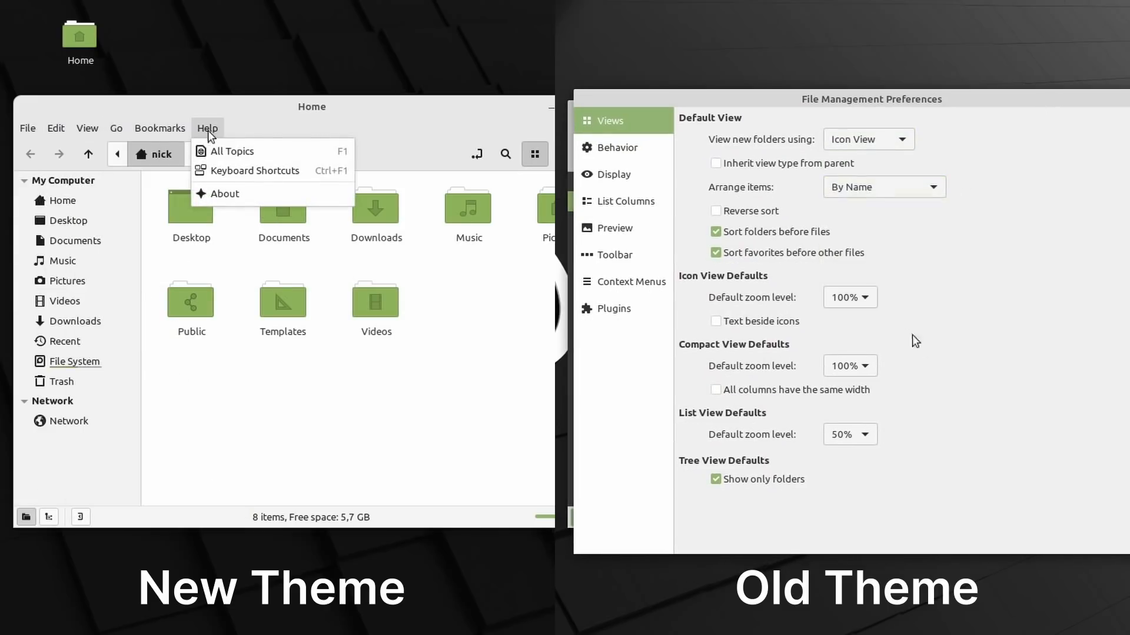
{"action": "left_click", "coordinate": [617, 147]}
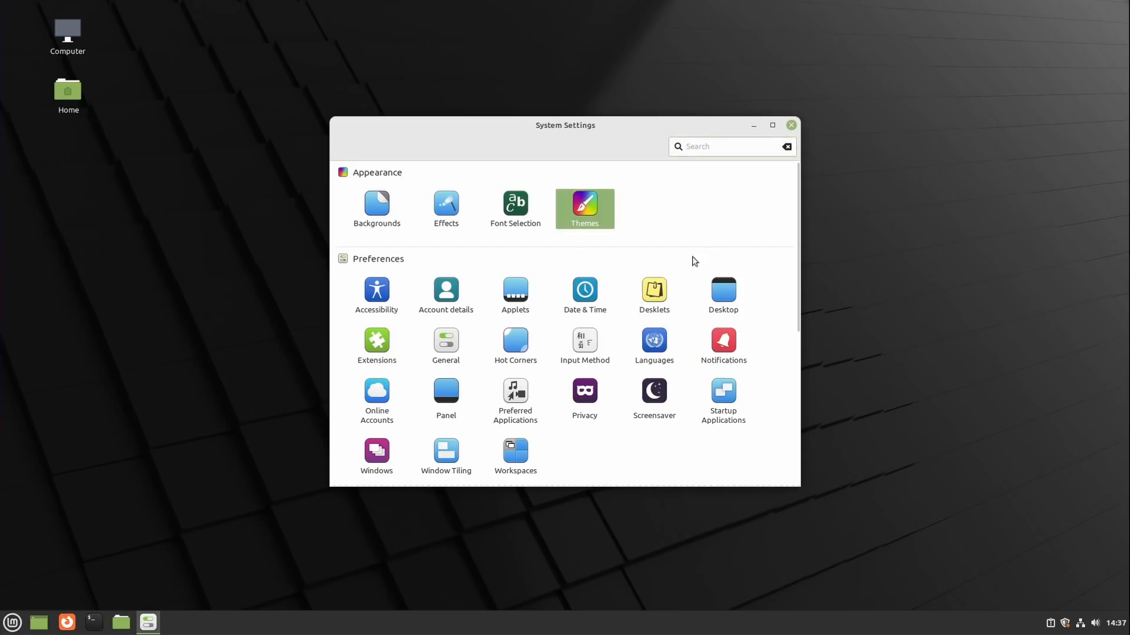
Show the Themes page's window border choices: Mint-X, Mint-Y and legacy styles.
{"action": "left_click", "coordinate": [583, 208]}
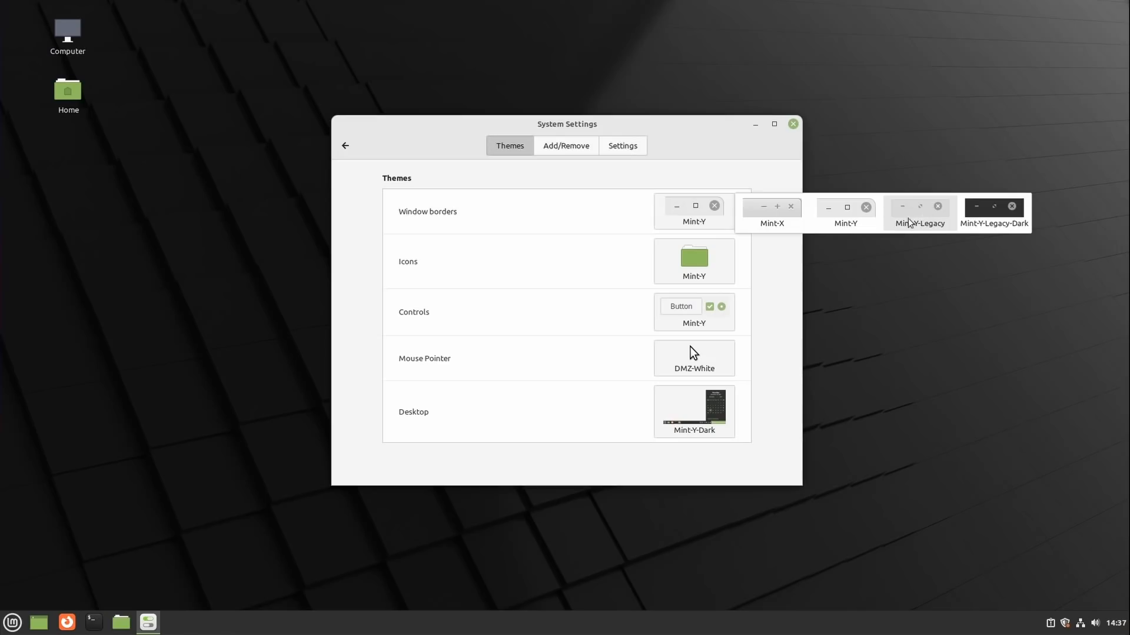
{"action": "left_click", "coordinate": [693, 312]}
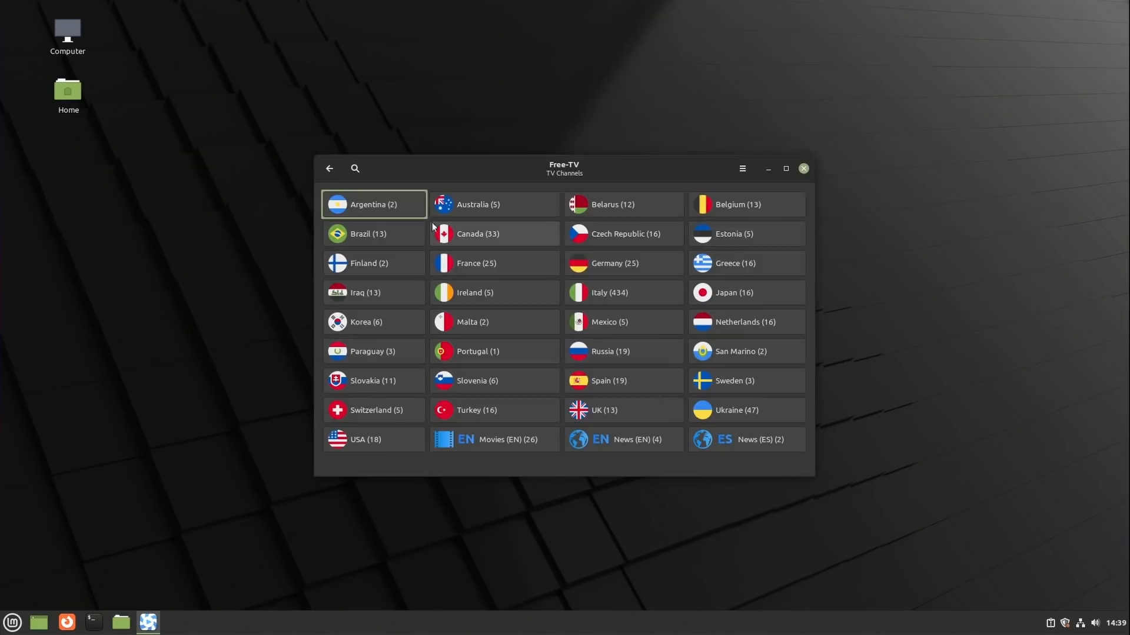
Select Brazil in the Free-TV grid and play the SBT channel.
{"action": "left_click", "coordinate": [368, 233]}
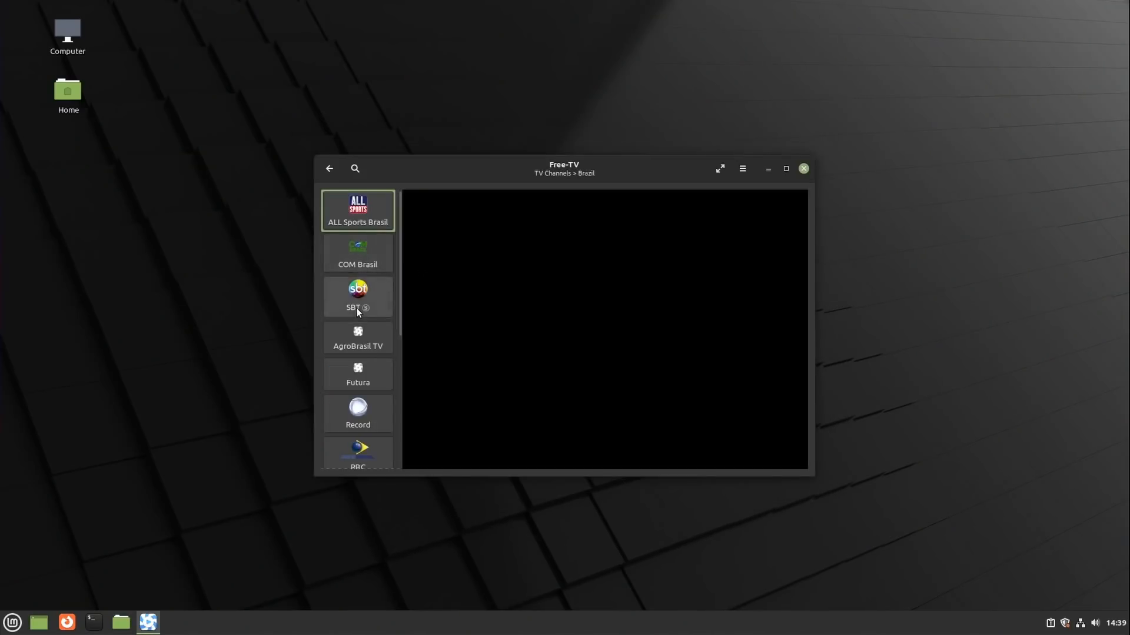
{"action": "left_click", "coordinate": [358, 253]}
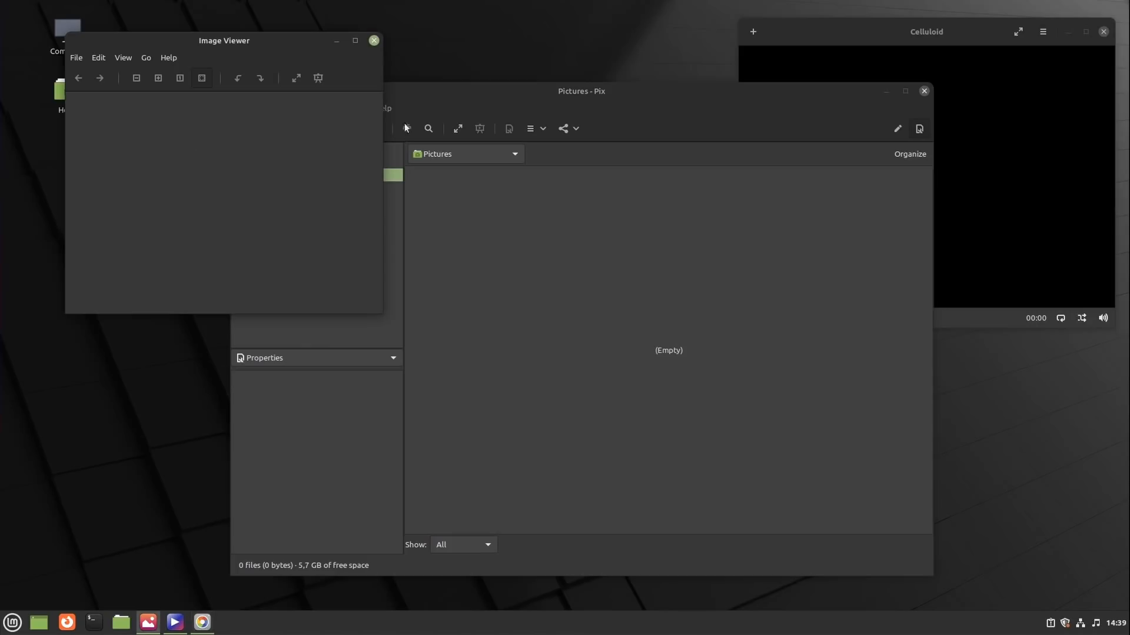
{"action": "mouse_move", "coordinate": [255, 5]}
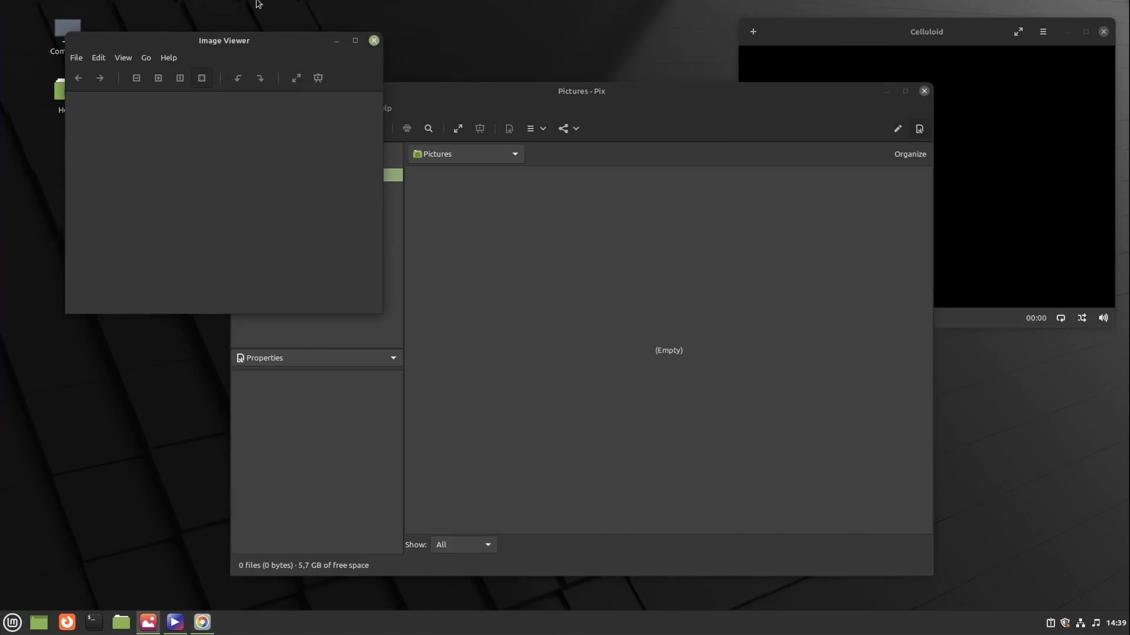
{"action": "mouse_move", "coordinate": [183, 144]}
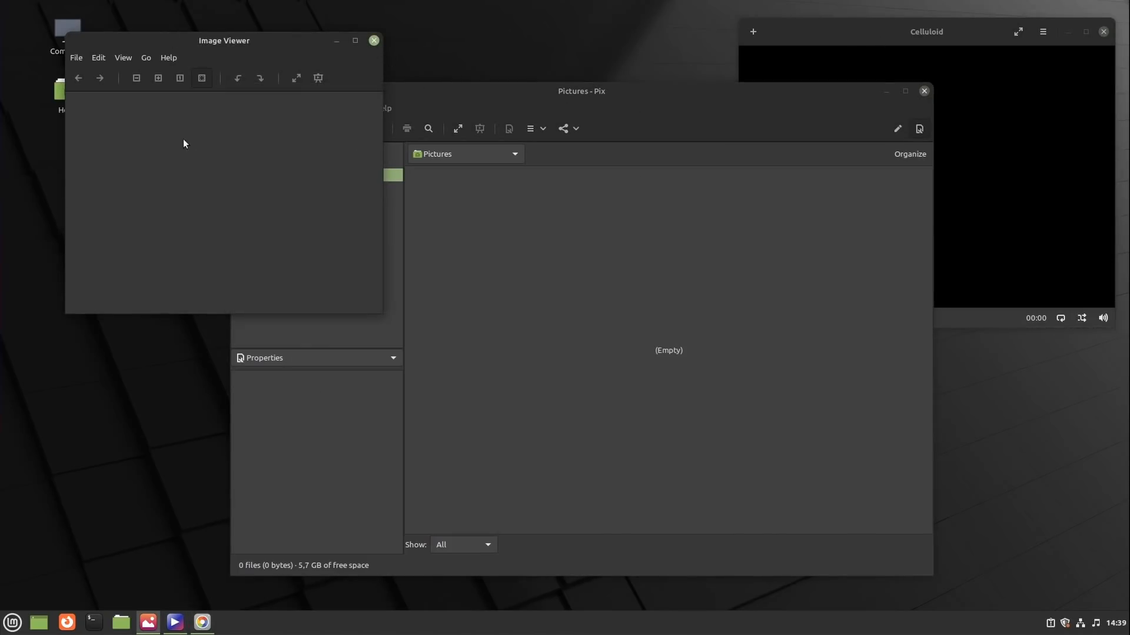
Browse for an image to open in the viewer, then cancel the file chooser.
{"action": "left_click", "coordinate": [76, 57]}
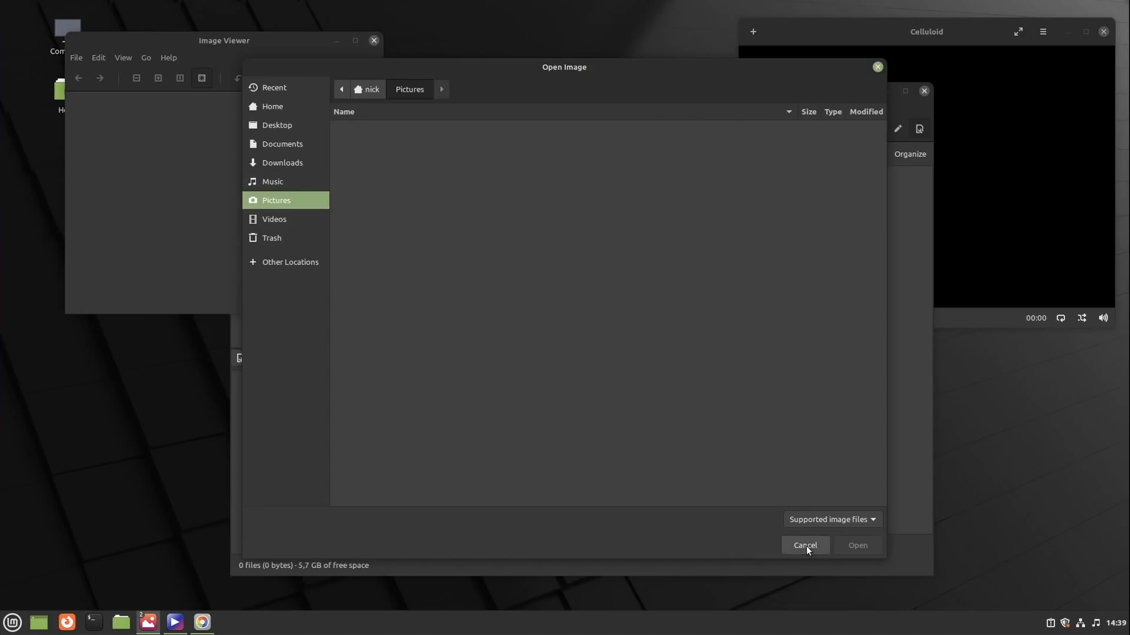
{"action": "left_click", "coordinate": [804, 544]}
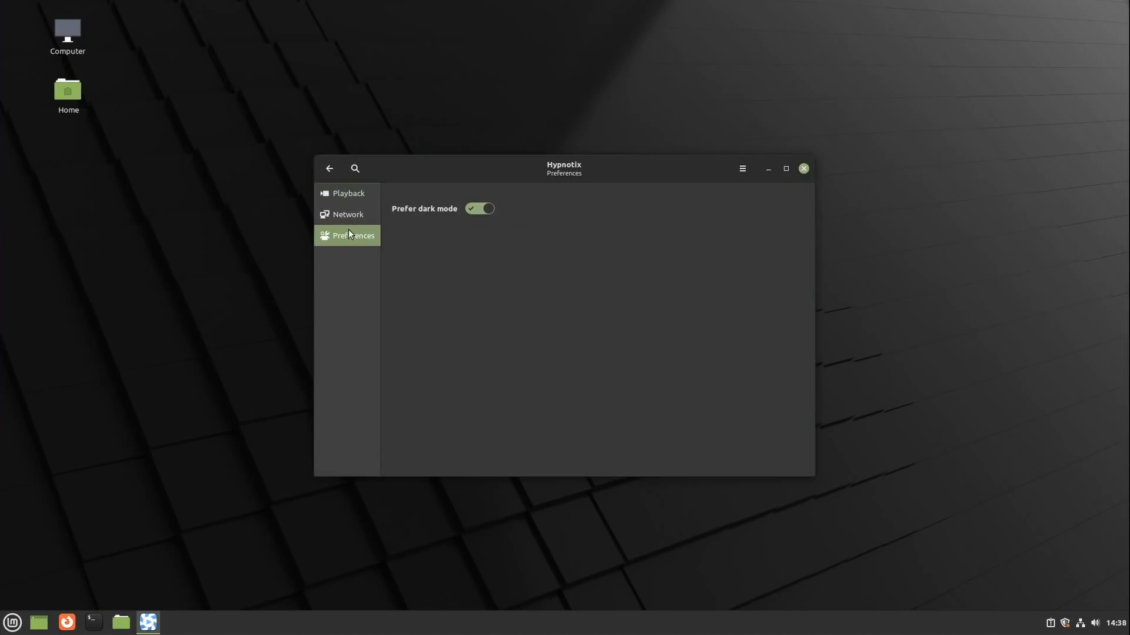
Show Hypnotix preferences with the Prefer dark mode switch enabled.
{"action": "left_click", "coordinate": [479, 210]}
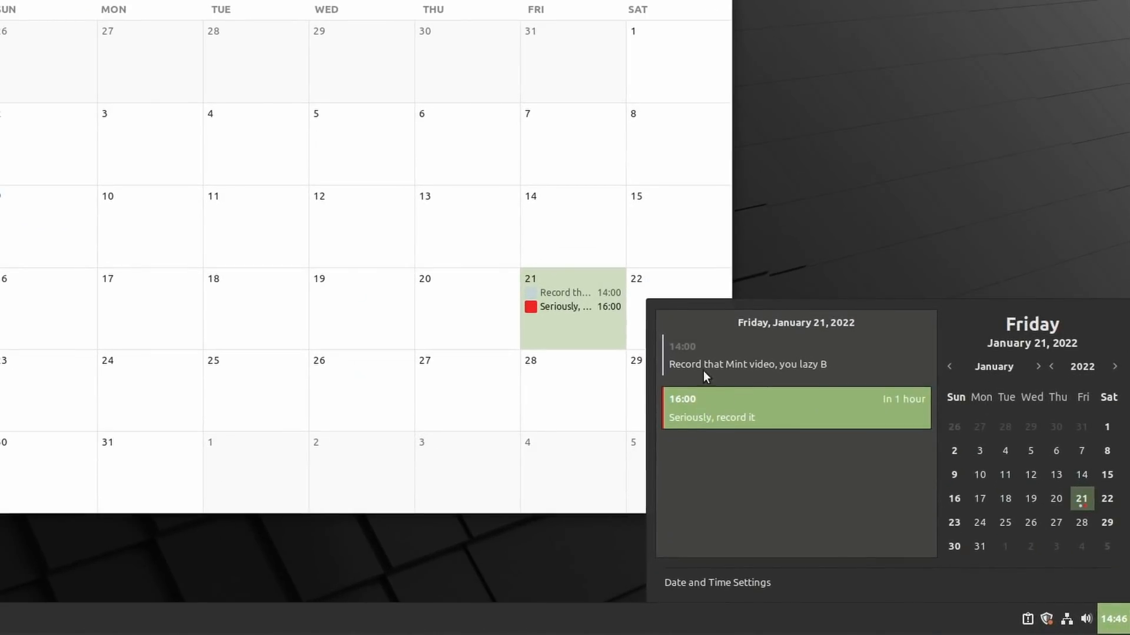
{"action": "mouse_move", "coordinate": [715, 402]}
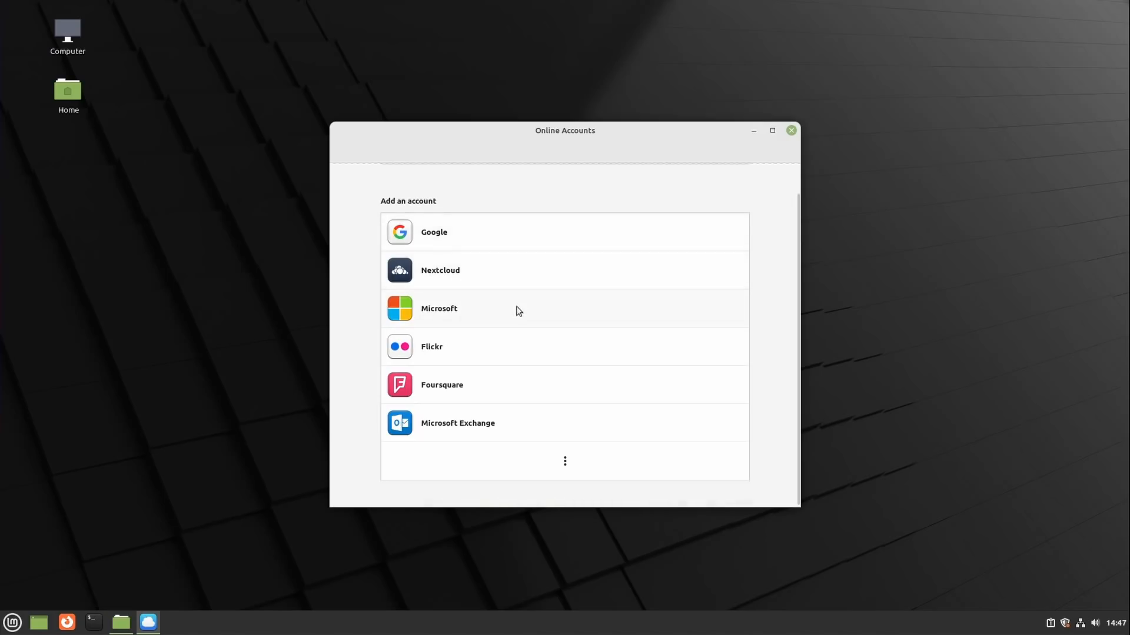
Show the Add an account list in Online Accounts with Google, Nextcloud and others.
{"action": "left_click", "coordinate": [564, 461]}
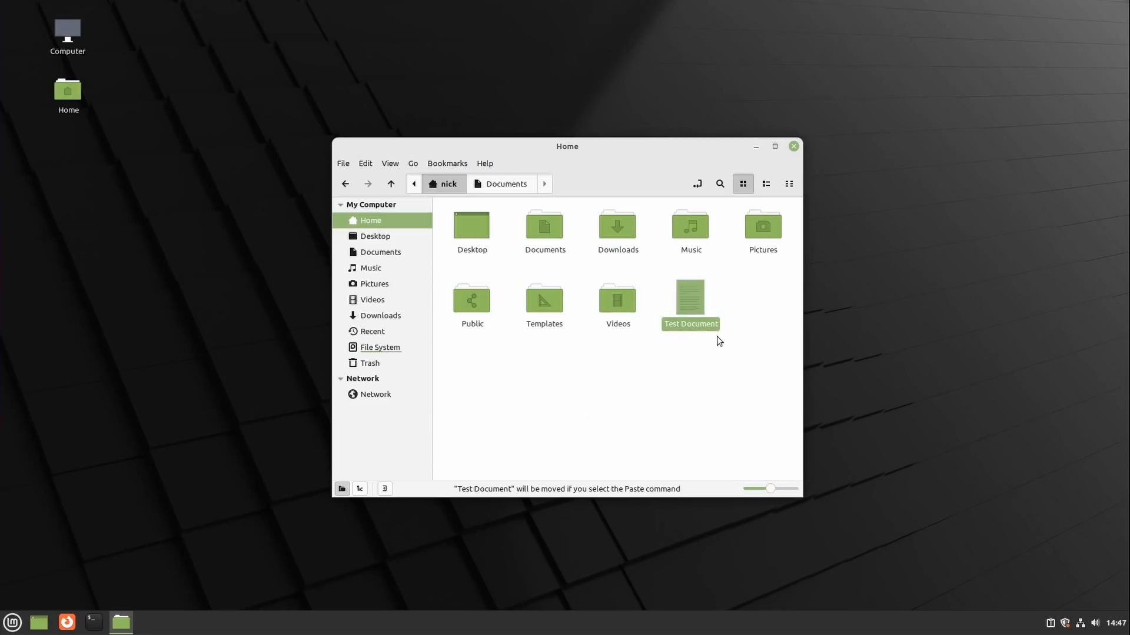
Paste Test Document into Documents and edit a new destination name in the conflict prompt.
{"action": "right_click", "coordinate": [529, 302]}
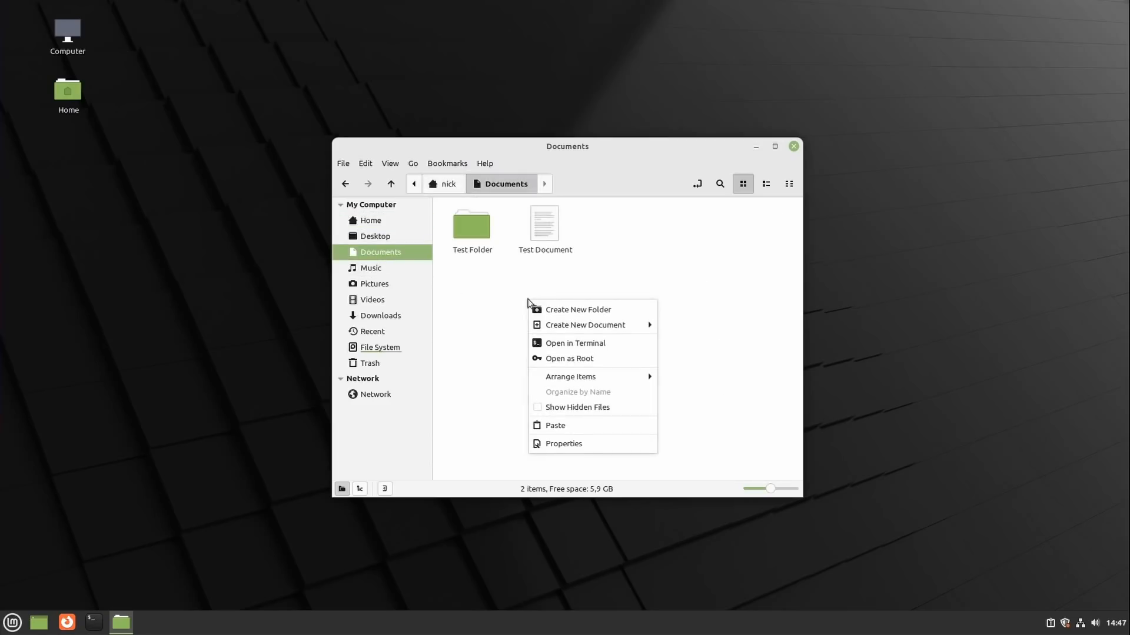
{"action": "left_click", "coordinate": [555, 425]}
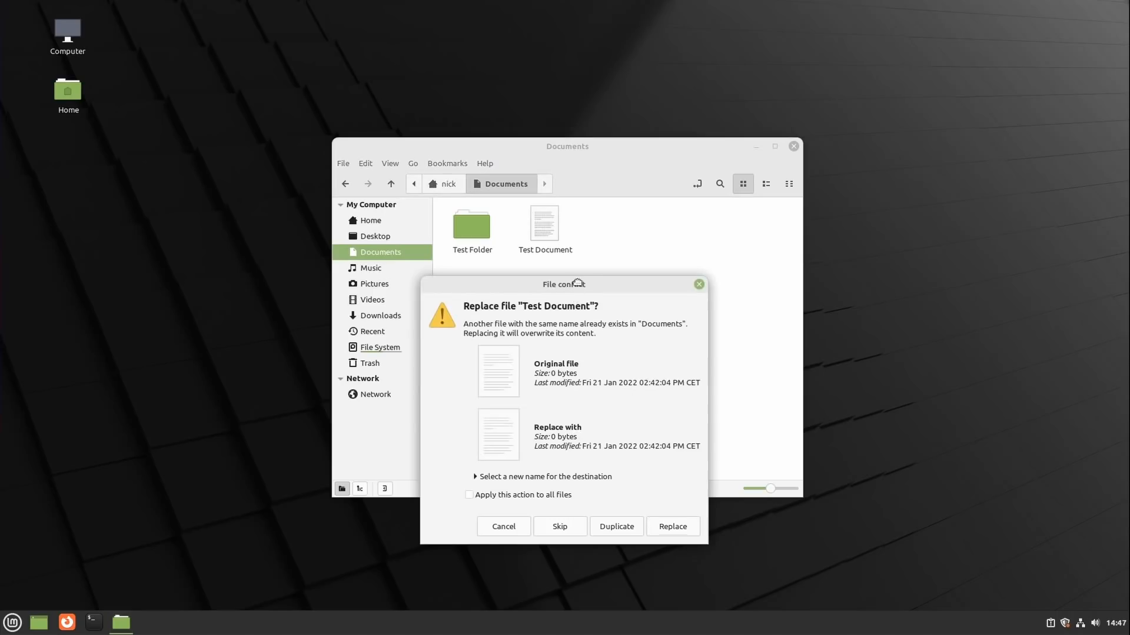
{"action": "left_click", "coordinate": [474, 477]}
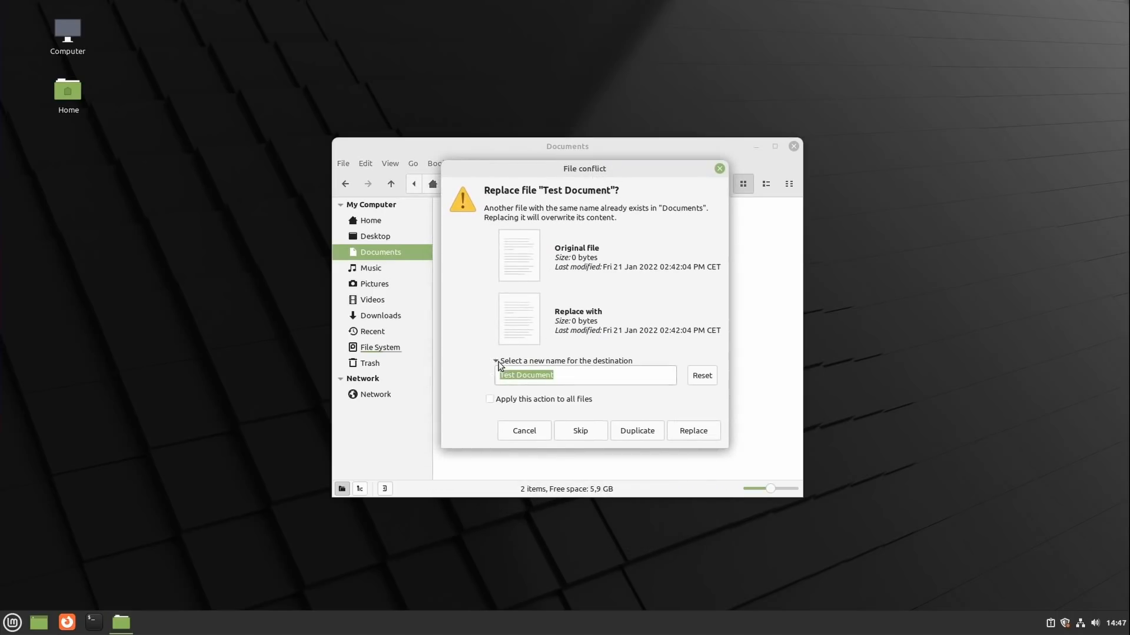
{"action": "left_click", "coordinate": [596, 375]}
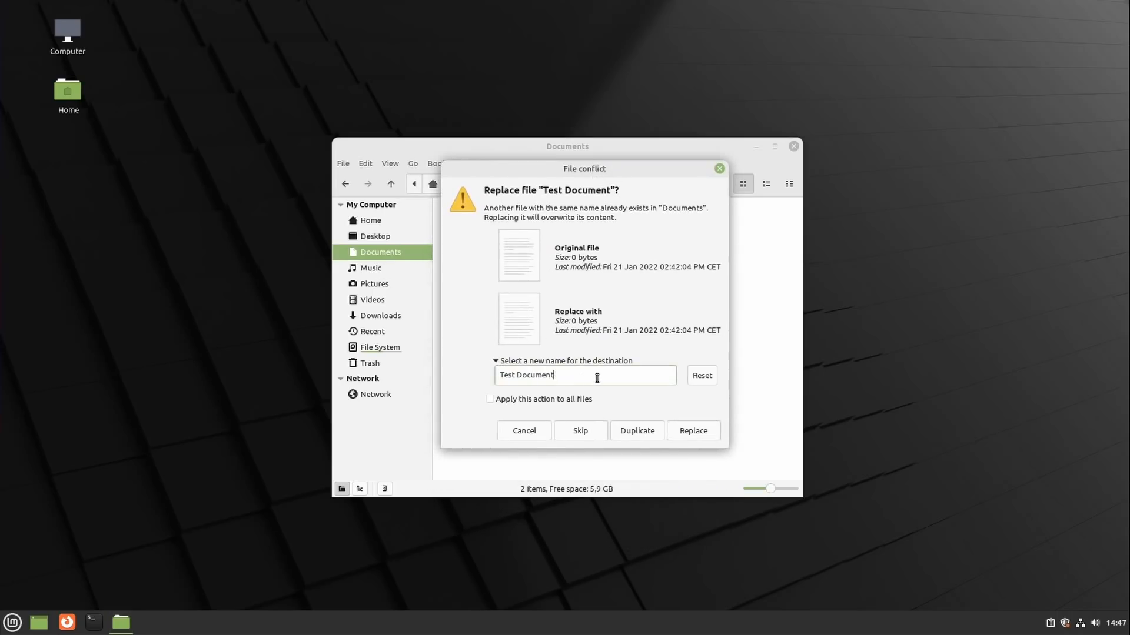
{"action": "key", "text": "BackSpace"}
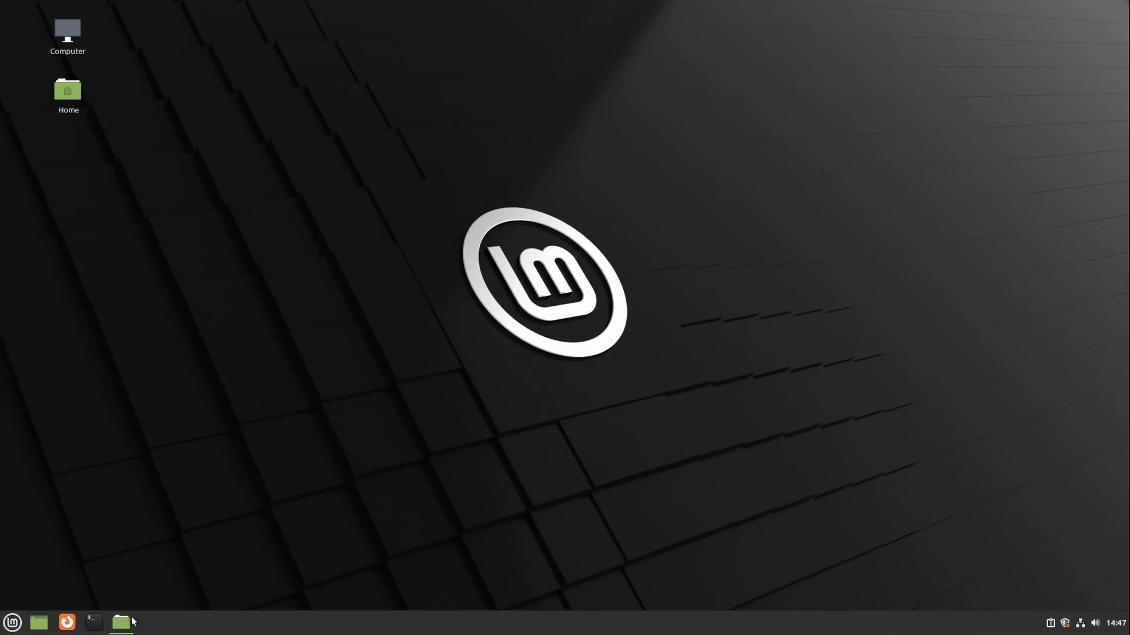
Show Documents holding Test Folder, Not a test document and Test Document, then close Nemo.
{"action": "left_click", "coordinate": [120, 624]}
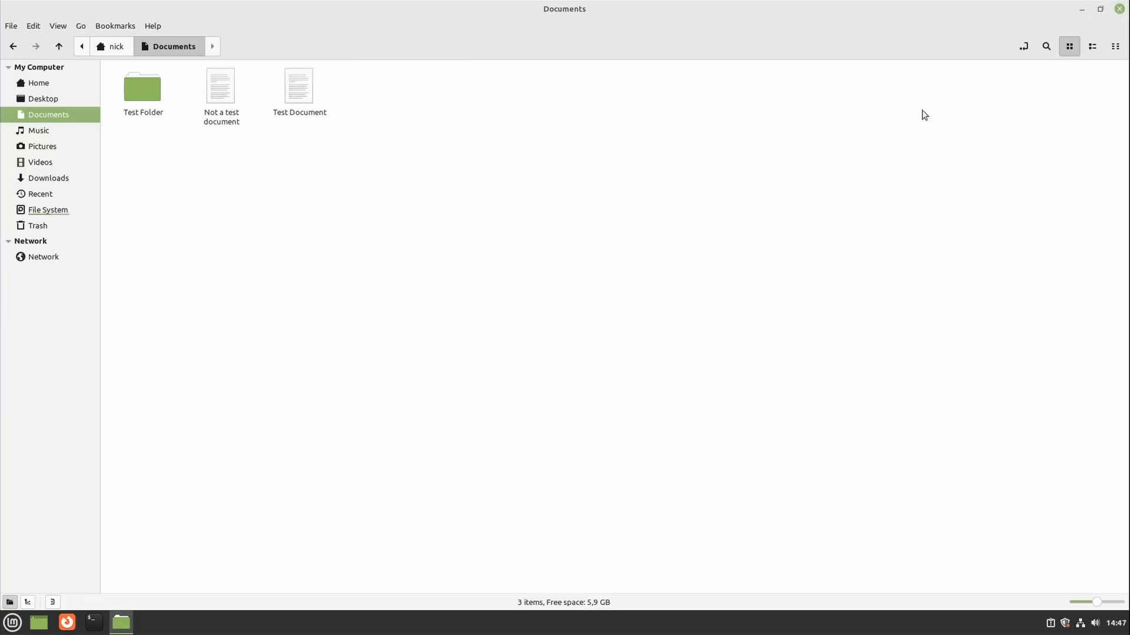
{"action": "left_click", "coordinate": [1100, 8]}
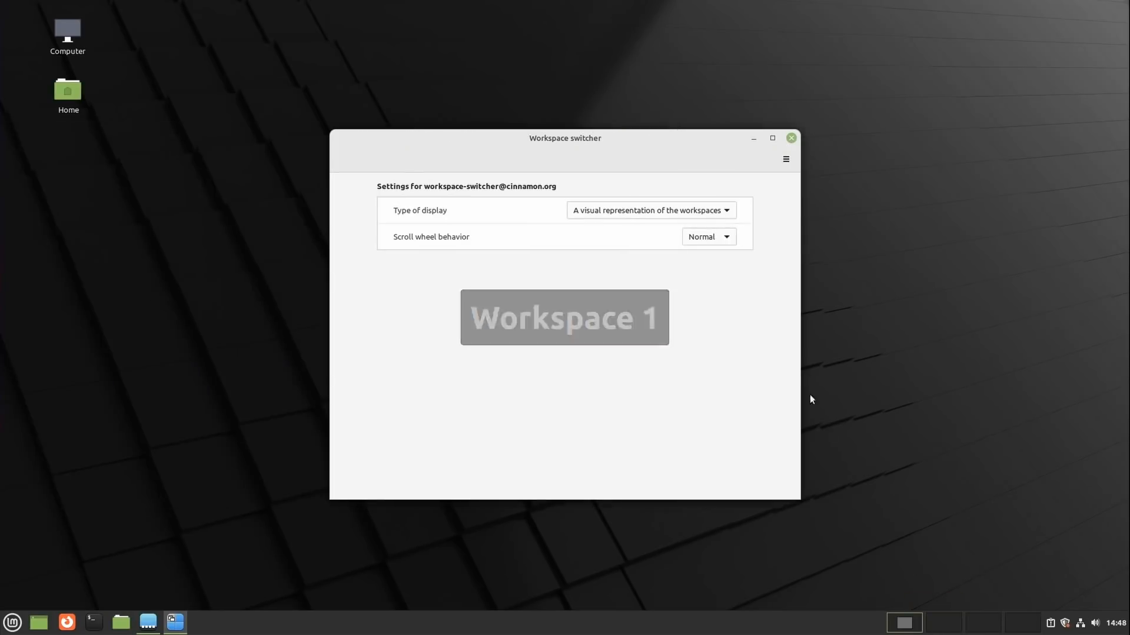
Toggle the Notifications applet option to show the number of notifications.
{"action": "left_click", "coordinate": [708, 237]}
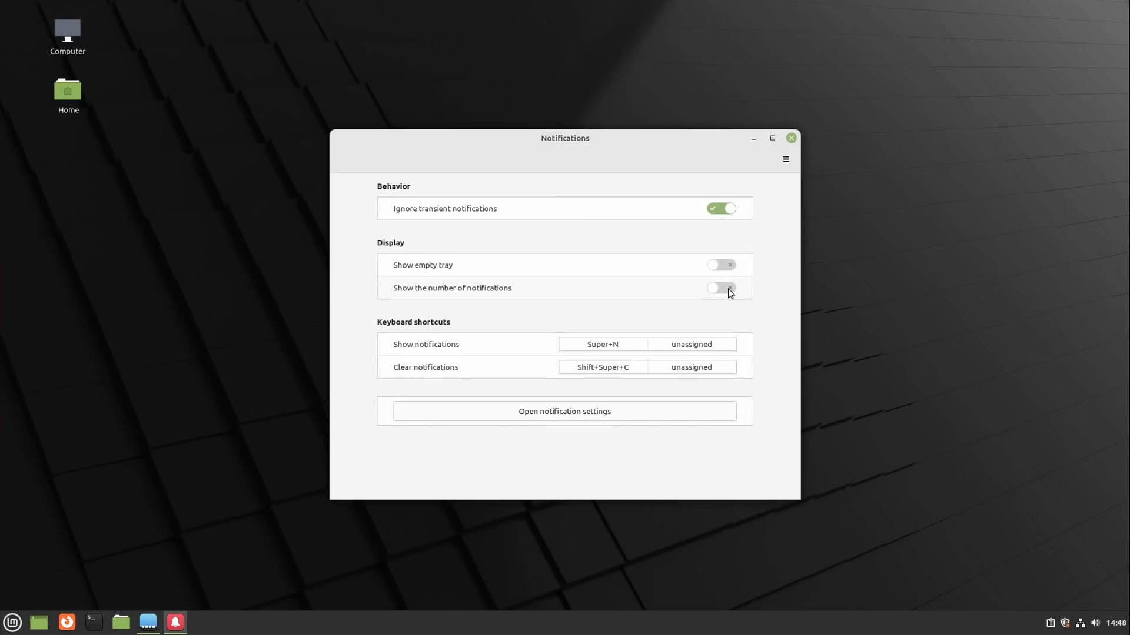
{"action": "left_click", "coordinate": [721, 289]}
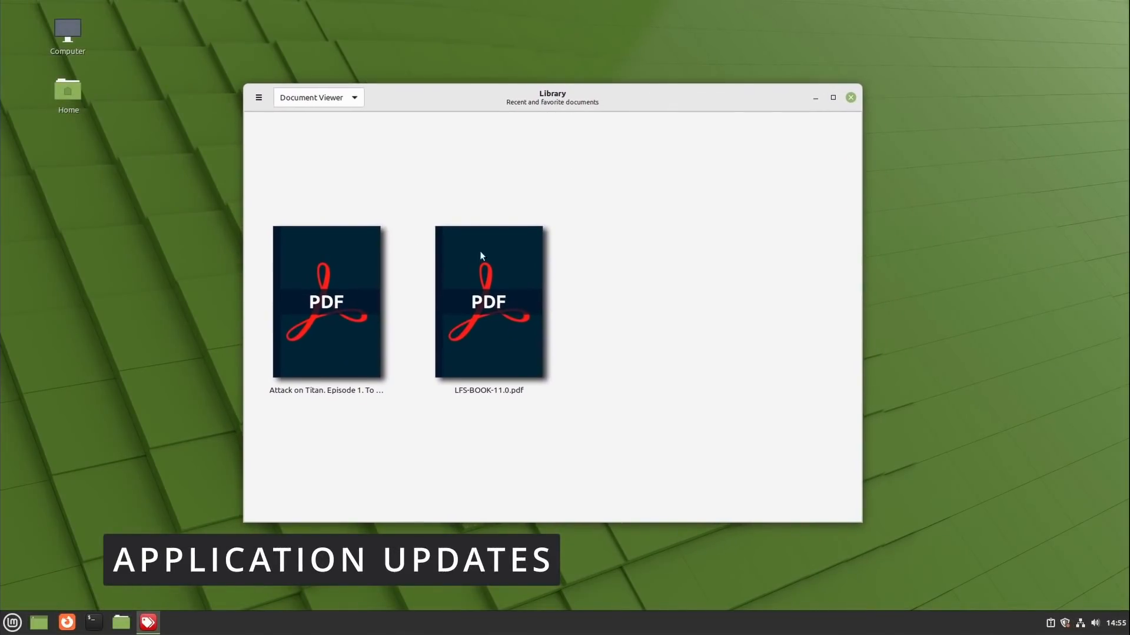
Open the Attack on Titan comic PDF from the library, then close it.
{"action": "double_click", "coordinate": [326, 301]}
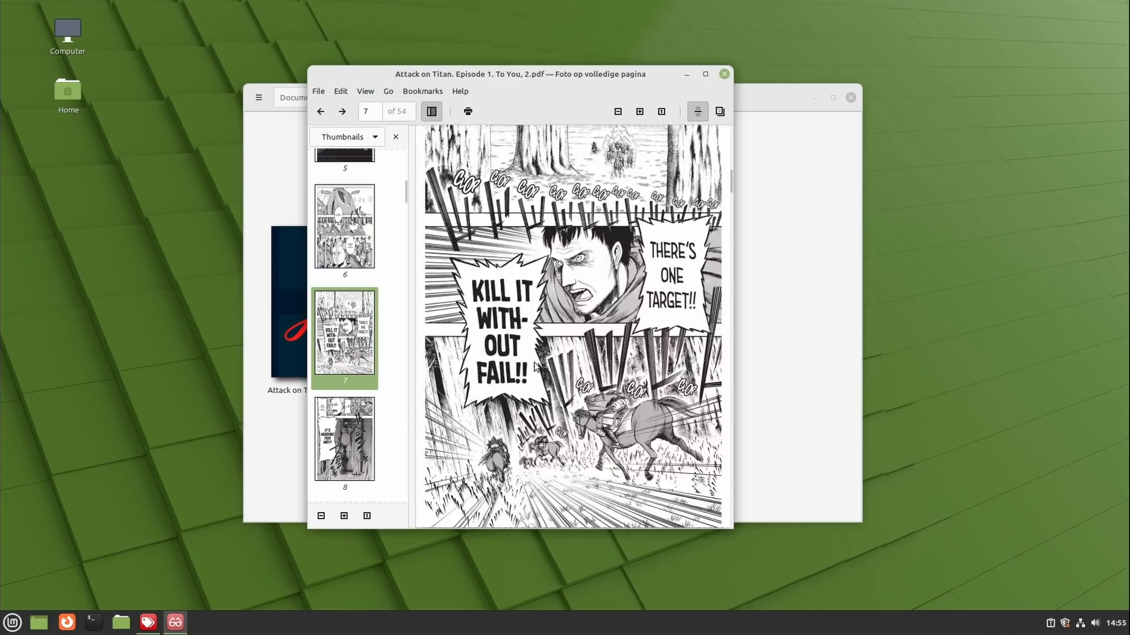
{"action": "left_click", "coordinate": [723, 73]}
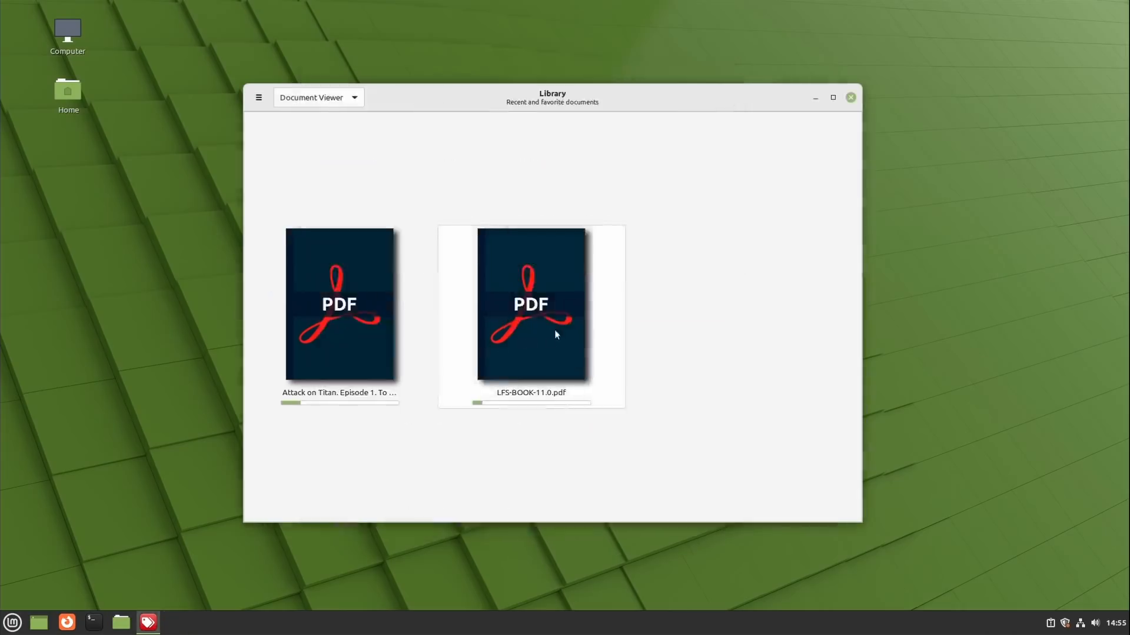
Filter the library to LibreOffice Writer documents and open Baconipsum.odt, then close it.
{"action": "left_click", "coordinate": [352, 97]}
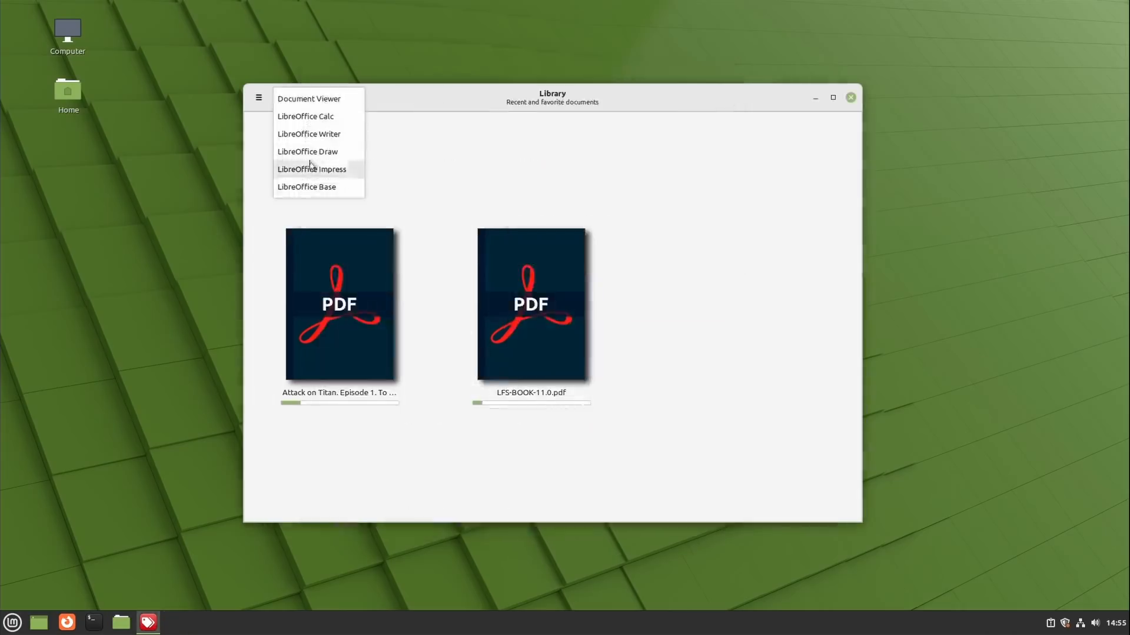
{"action": "left_click", "coordinate": [308, 133]}
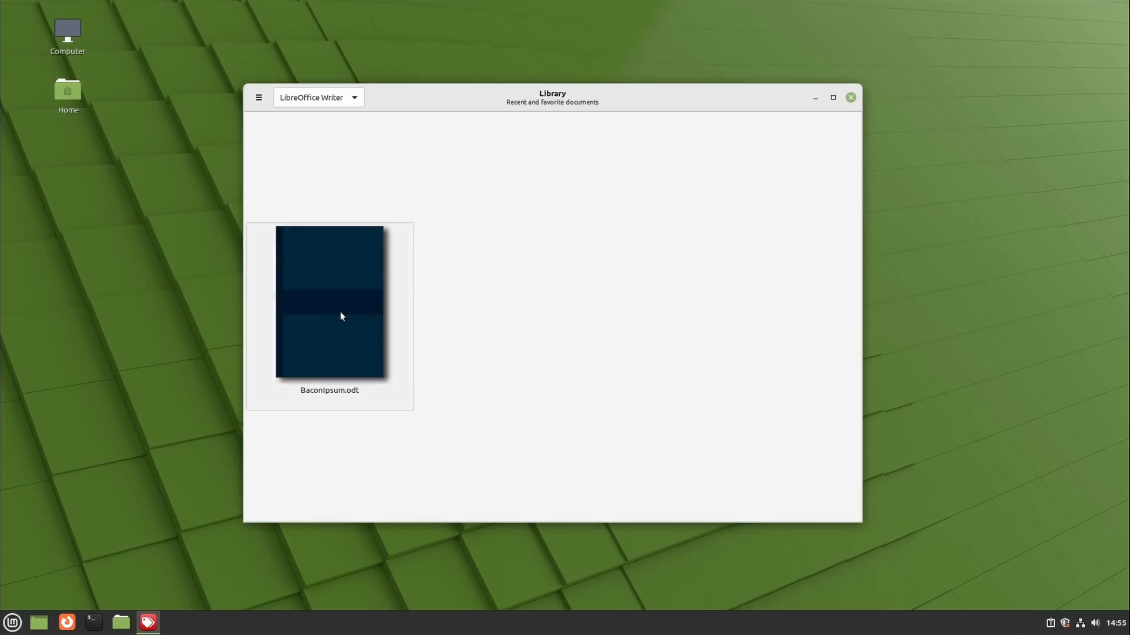
{"action": "double_click", "coordinate": [328, 302]}
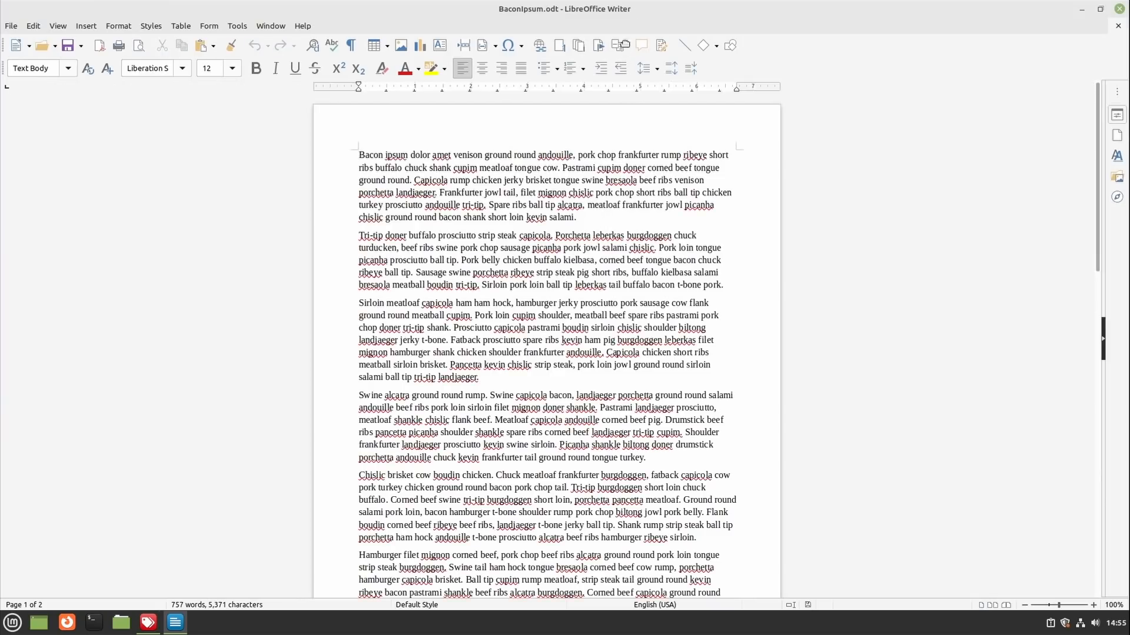
{"action": "left_click", "coordinate": [1099, 8]}
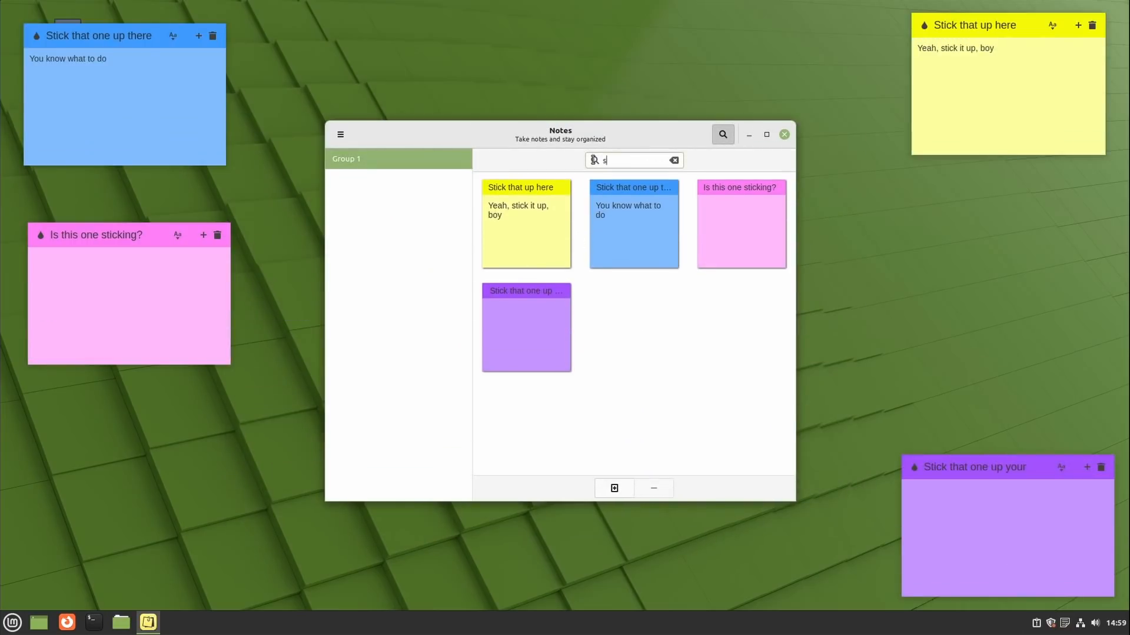
Search the notes for 'stick', select the search text and close the manager.
{"action": "type", "text": "tick"}
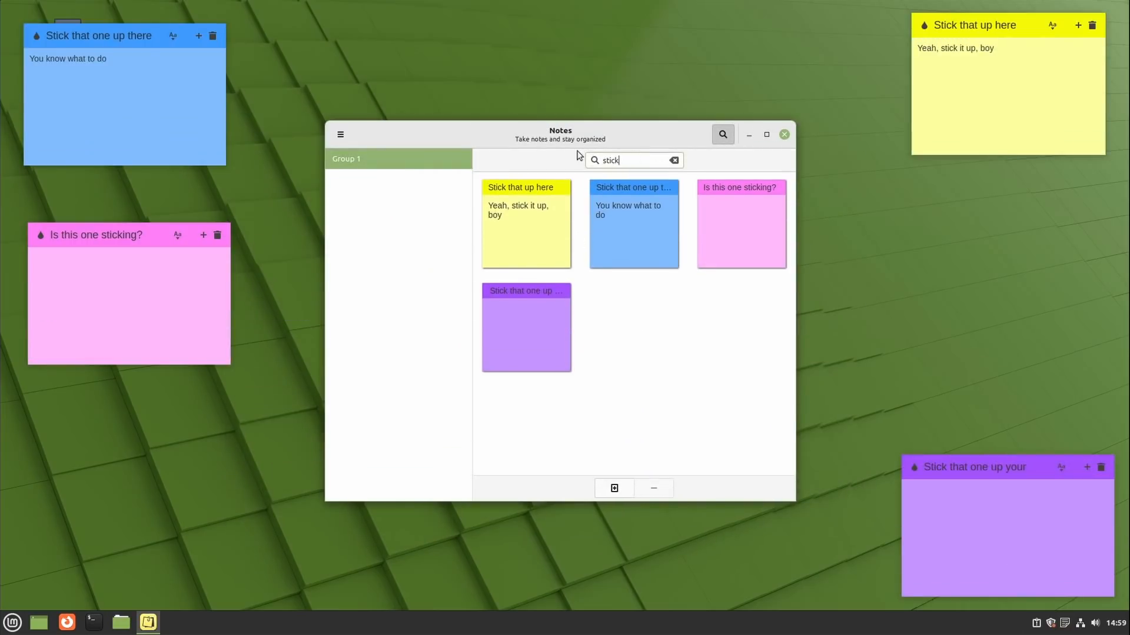
{"action": "triple_click", "coordinate": [627, 160]}
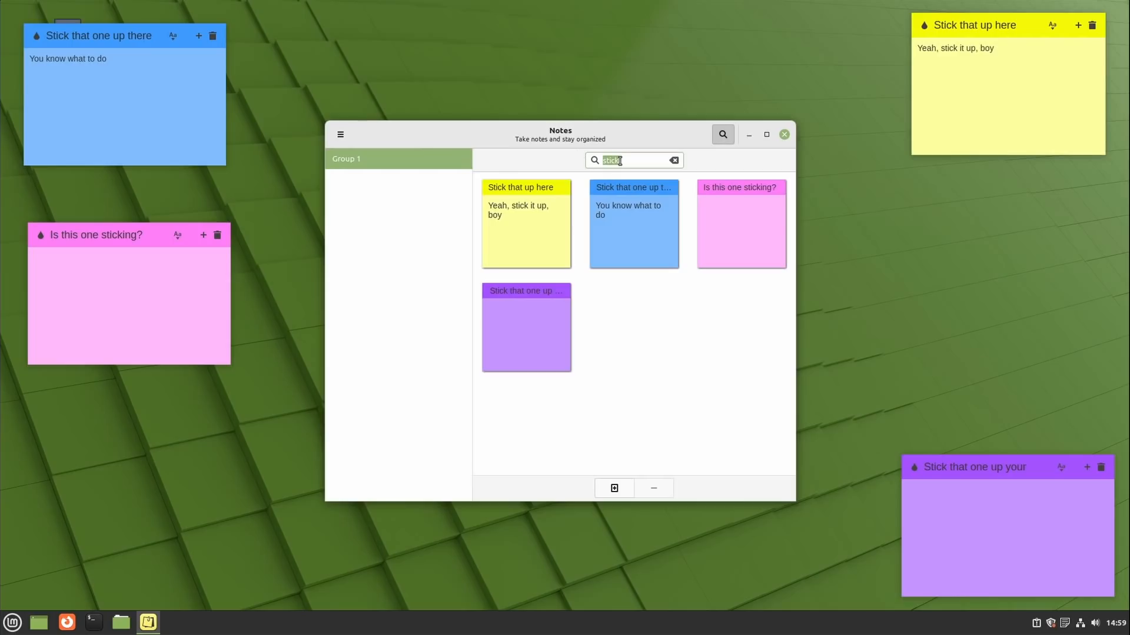
{"action": "left_click", "coordinate": [1051, 25]}
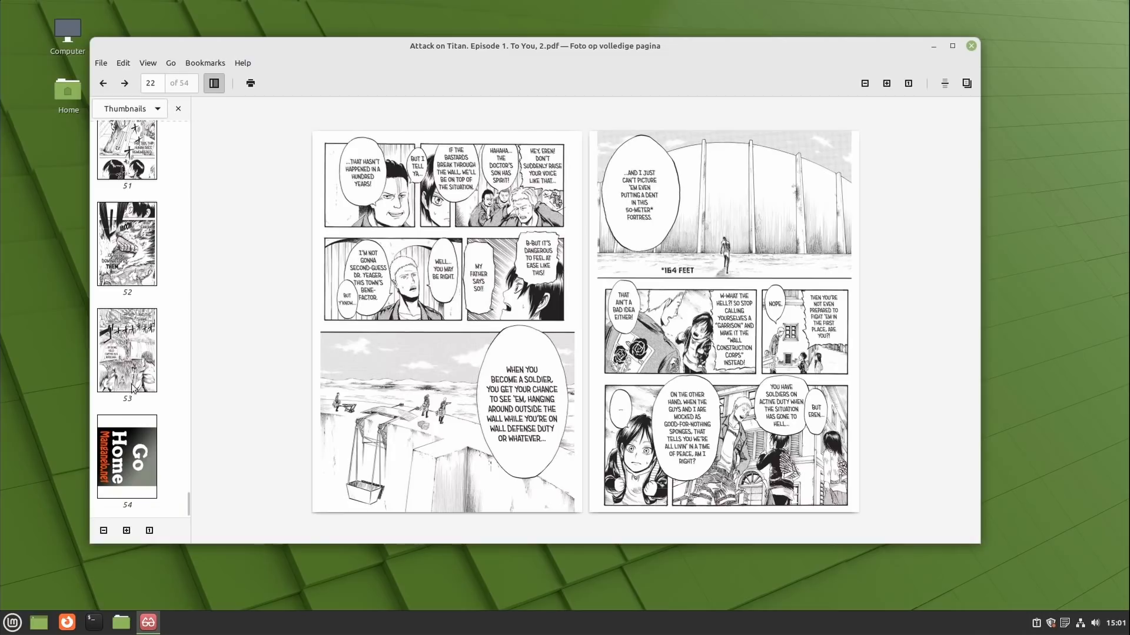
Jump to page 53 then page 7 of the comic via thumbnails and view it fullscreen.
{"action": "left_click", "coordinate": [127, 349]}
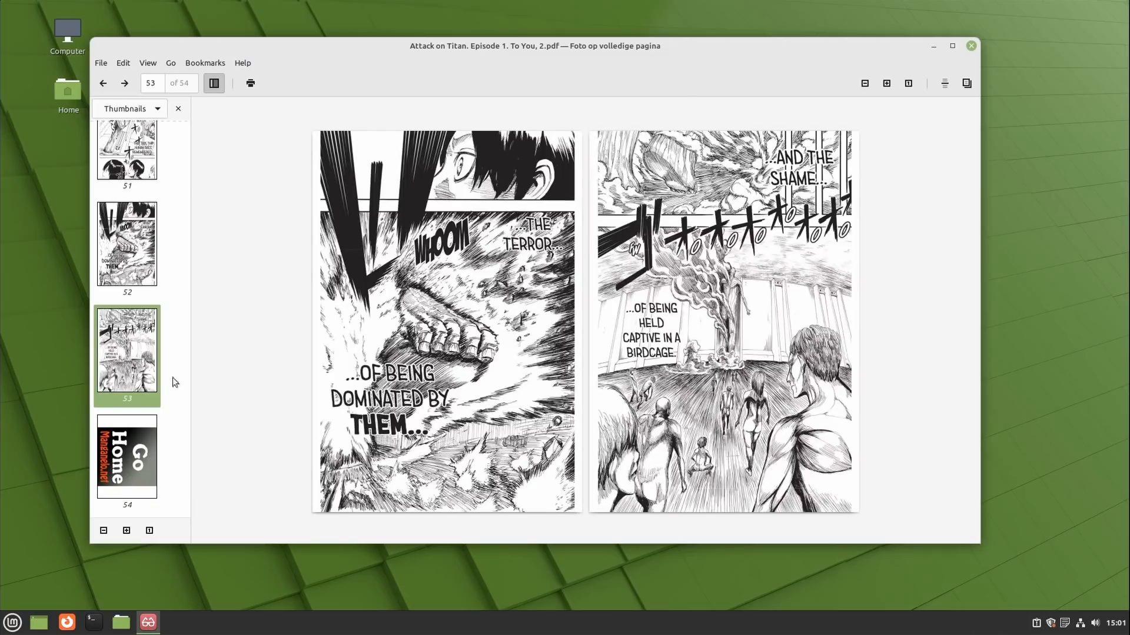
{"action": "mouse_move", "coordinate": [938, 332]}
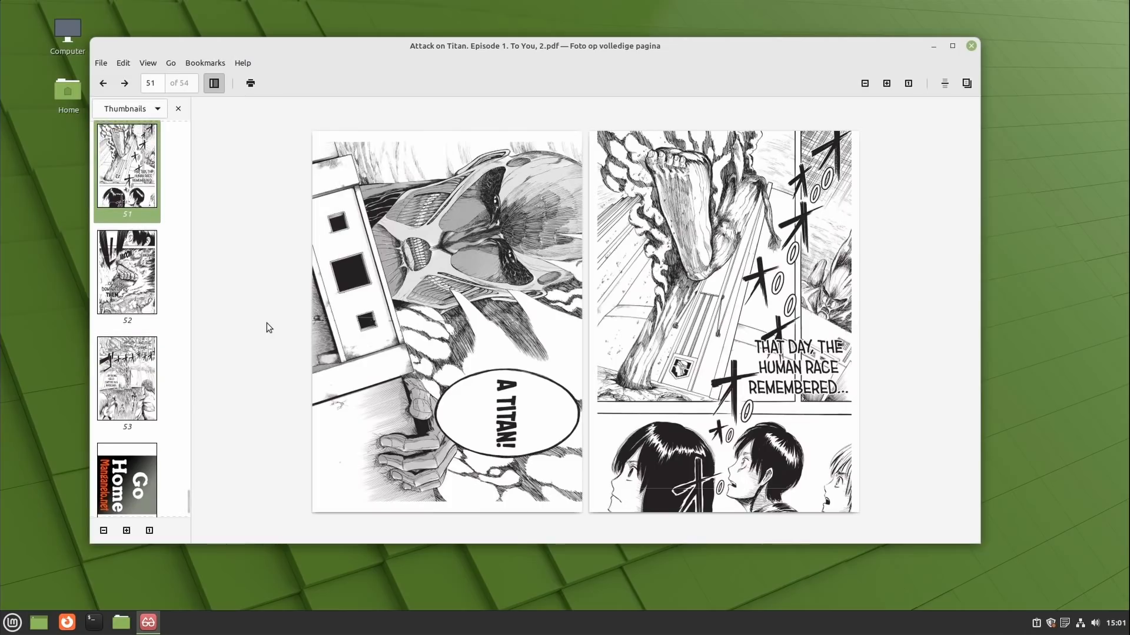
{"action": "left_click", "coordinate": [102, 82]}
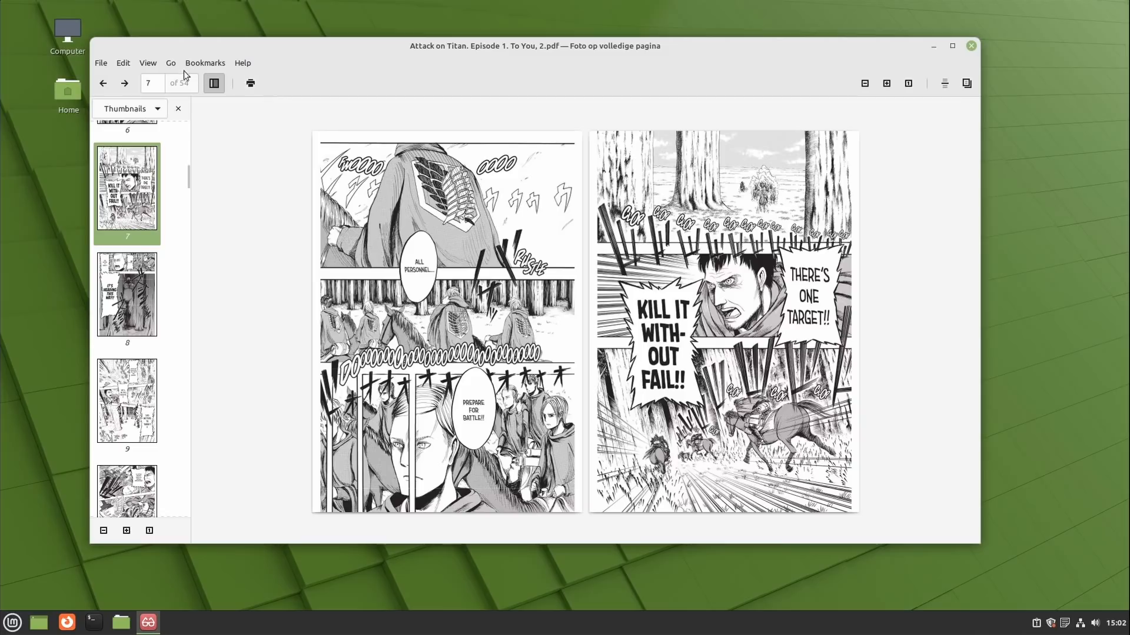
{"action": "left_click", "coordinate": [147, 62]}
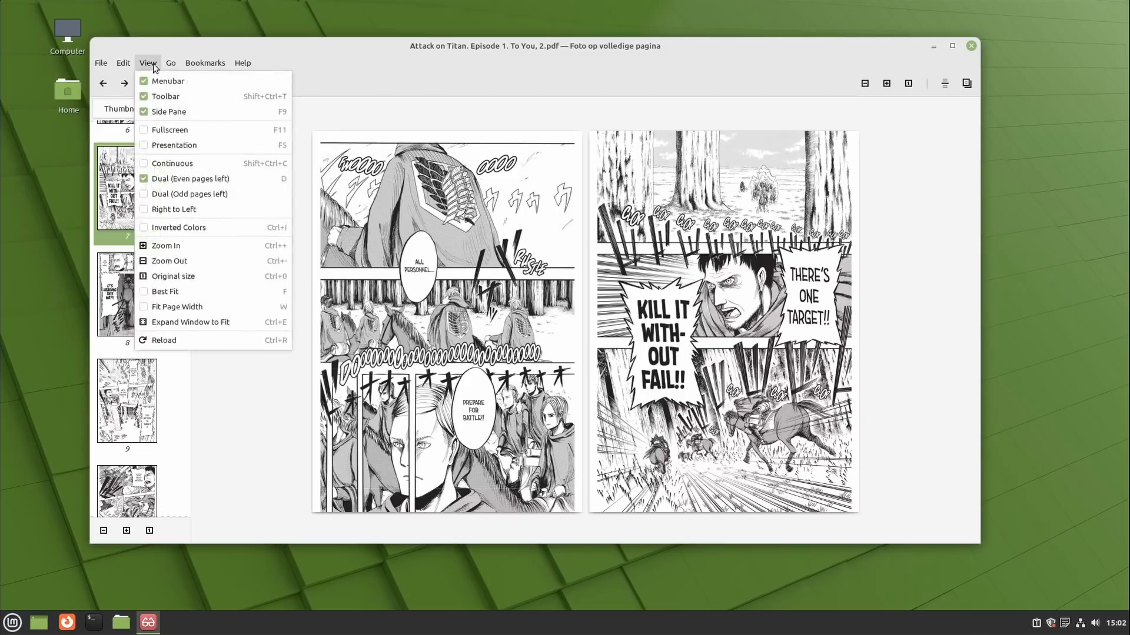
{"action": "mouse_move", "coordinate": [179, 133]}
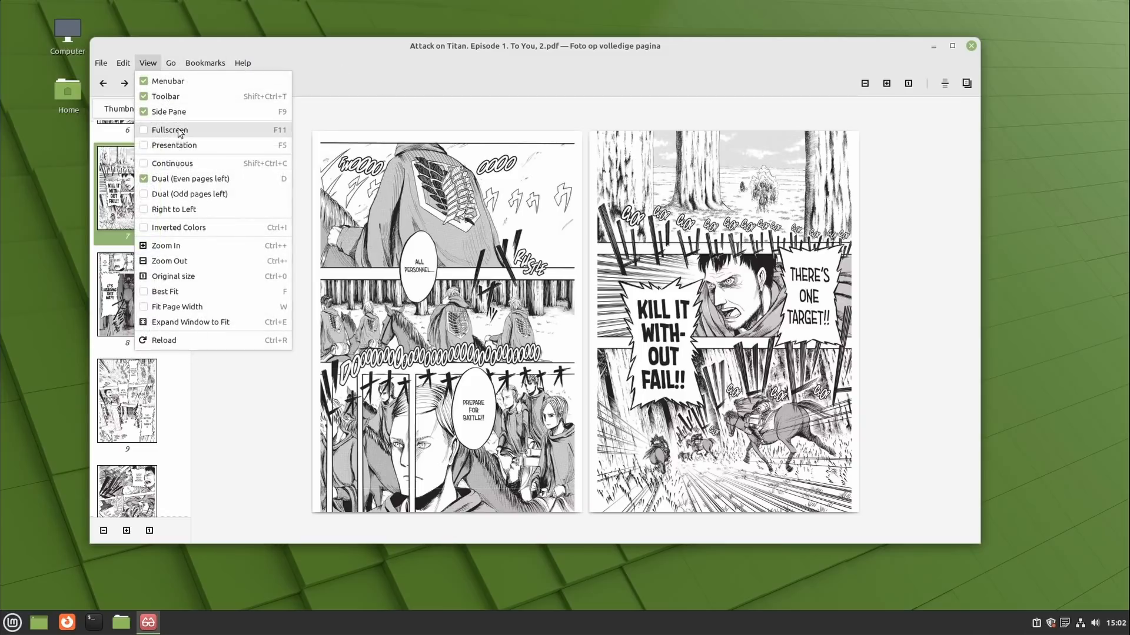
{"action": "left_click", "coordinate": [169, 130]}
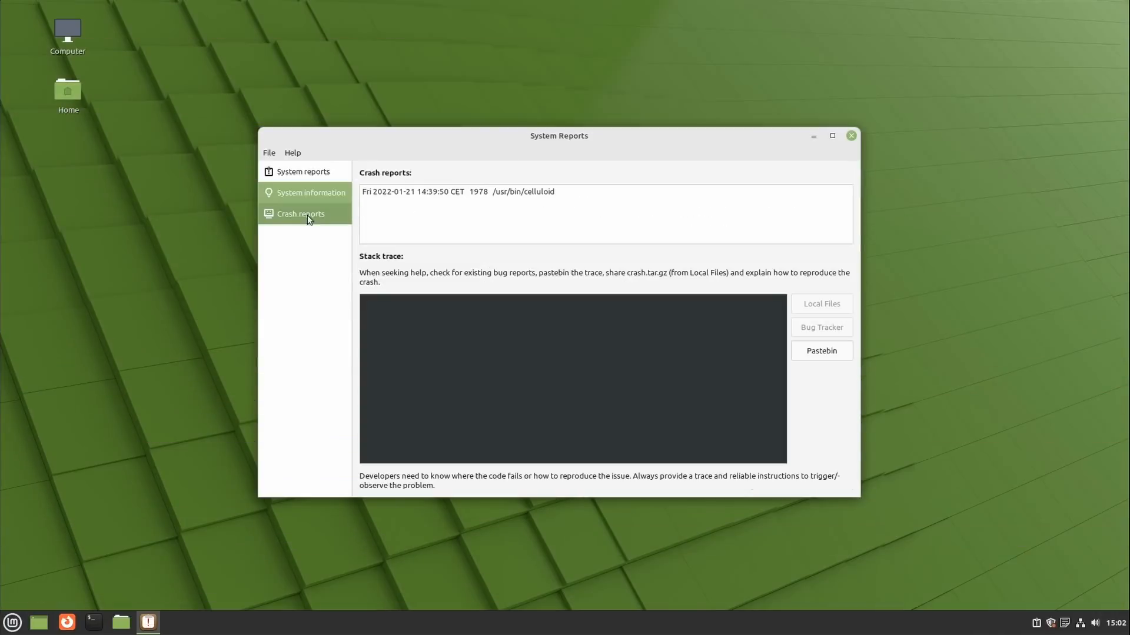
Inspect the Celluloid crash report in the Crash reports list.
{"action": "left_click", "coordinate": [458, 192]}
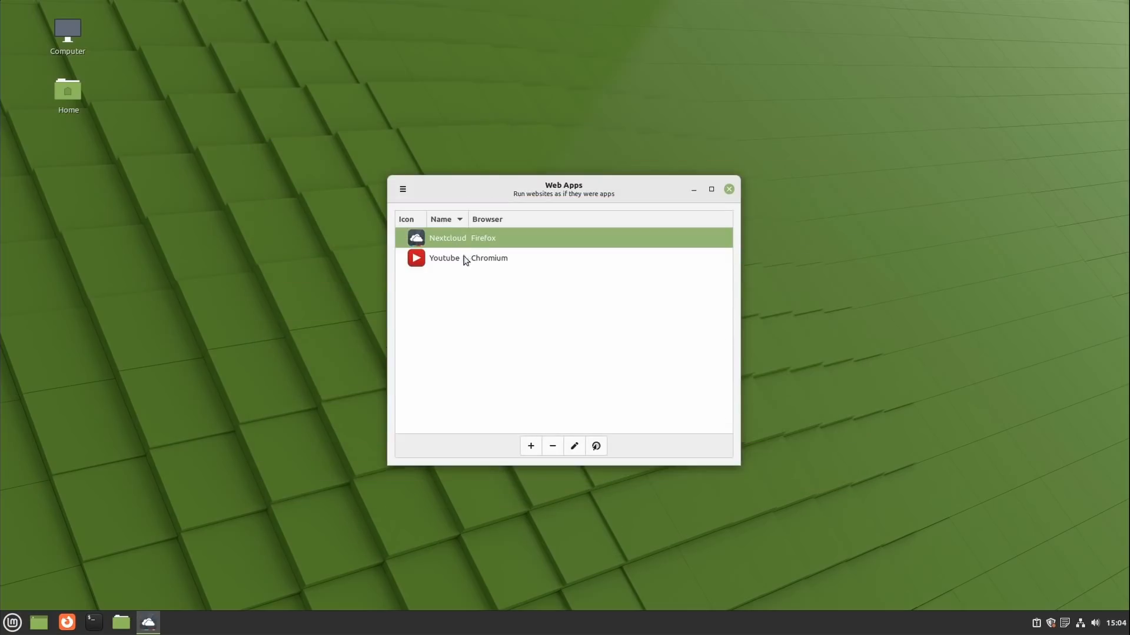
Select the YouTube (Chromium) entry in the Web Apps list.
{"action": "left_click", "coordinate": [468, 258]}
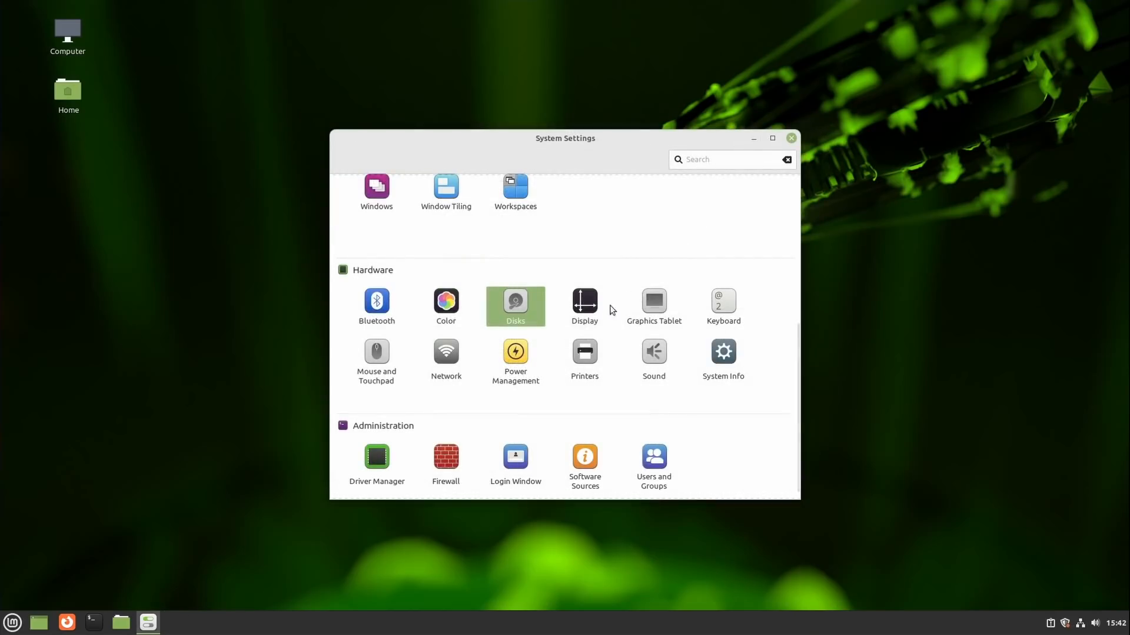
{"action": "left_click", "coordinate": [585, 305]}
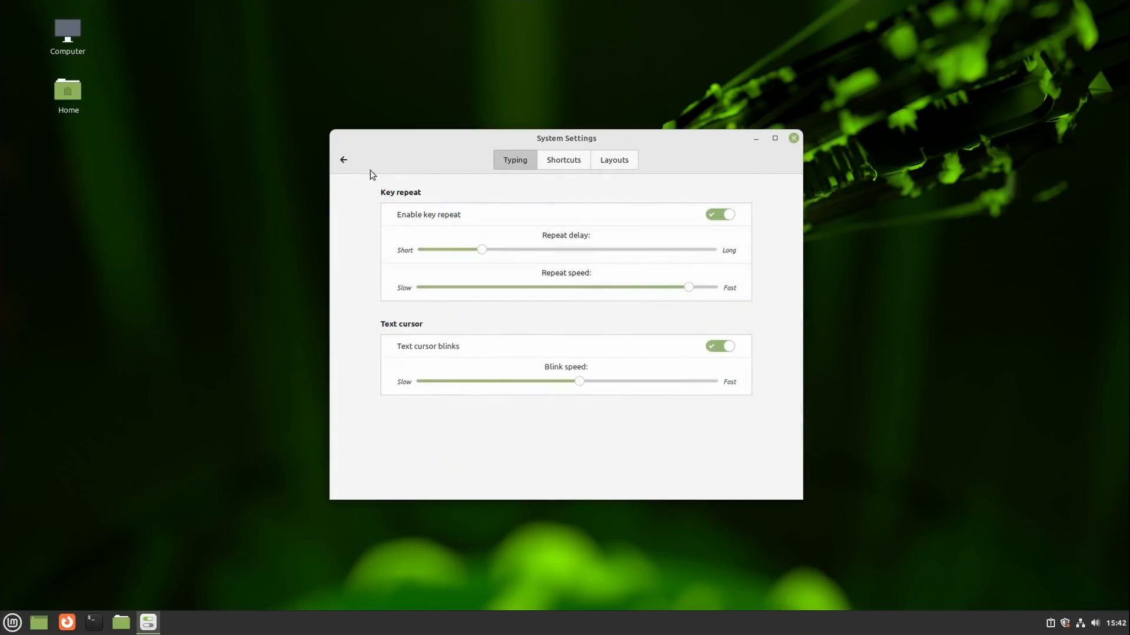
{"action": "left_click", "coordinate": [343, 158]}
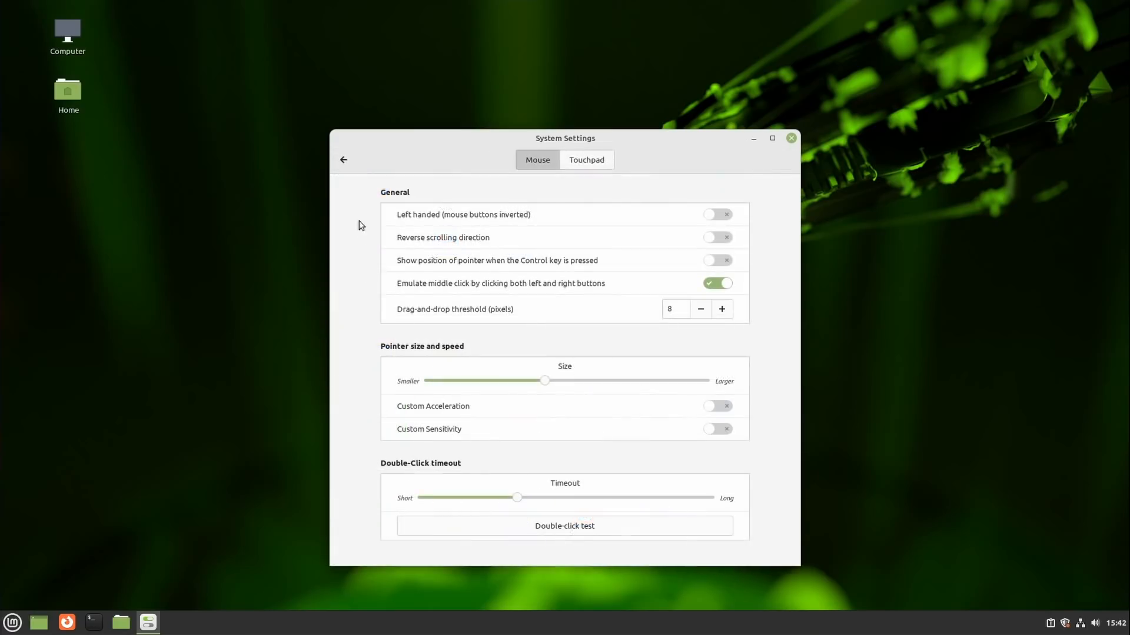
{"action": "left_click", "coordinate": [586, 159]}
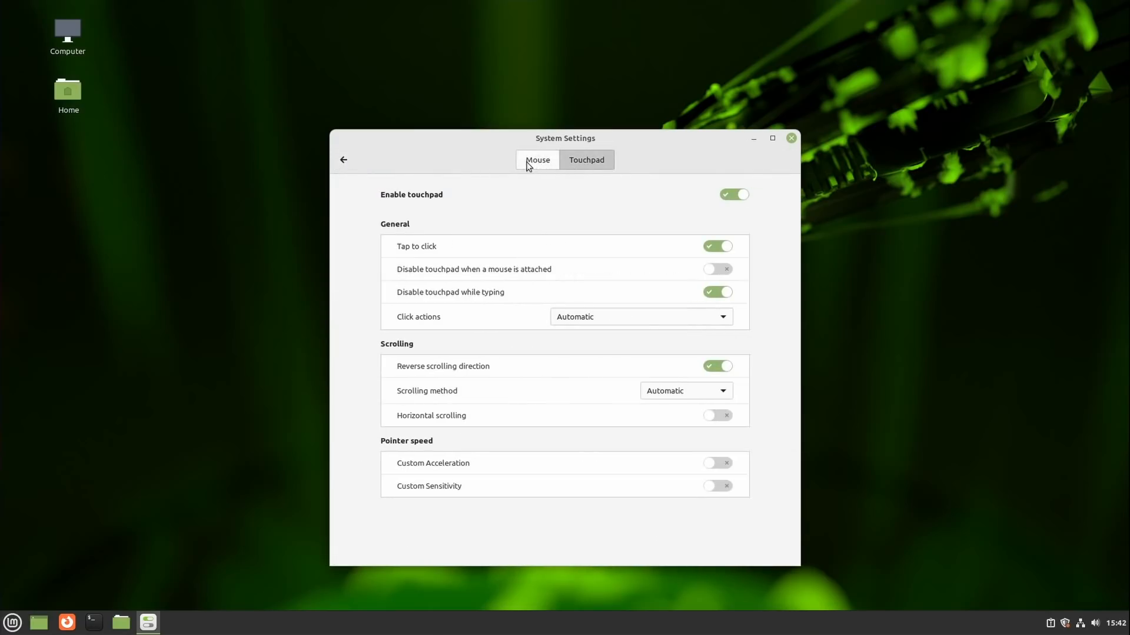
{"action": "left_click", "coordinate": [343, 159]}
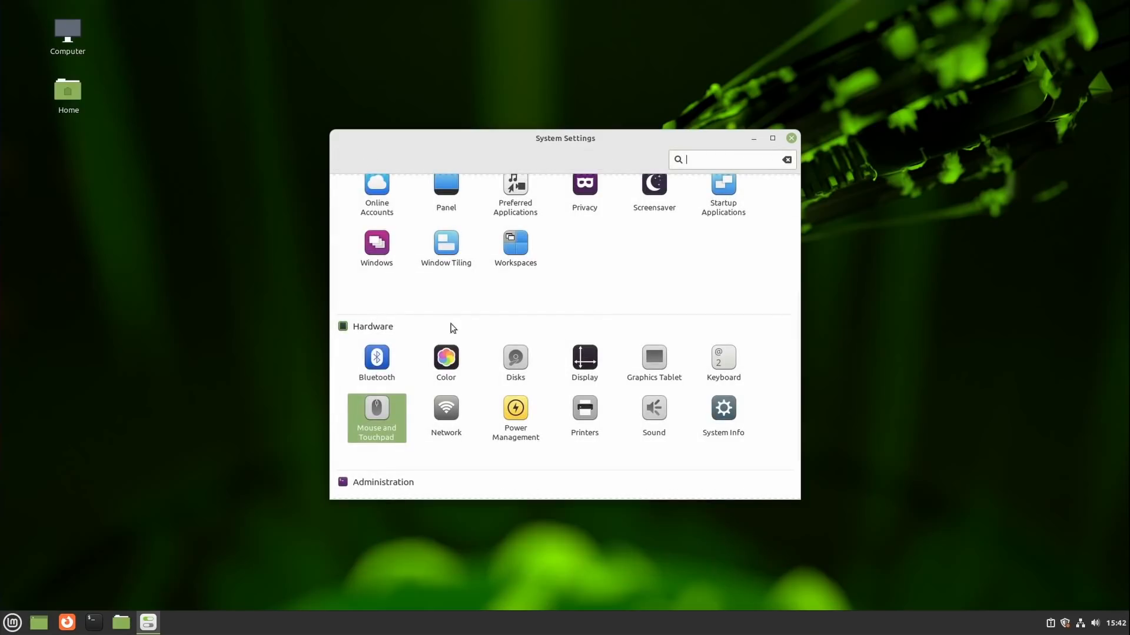
{"action": "left_click", "coordinate": [444, 414]}
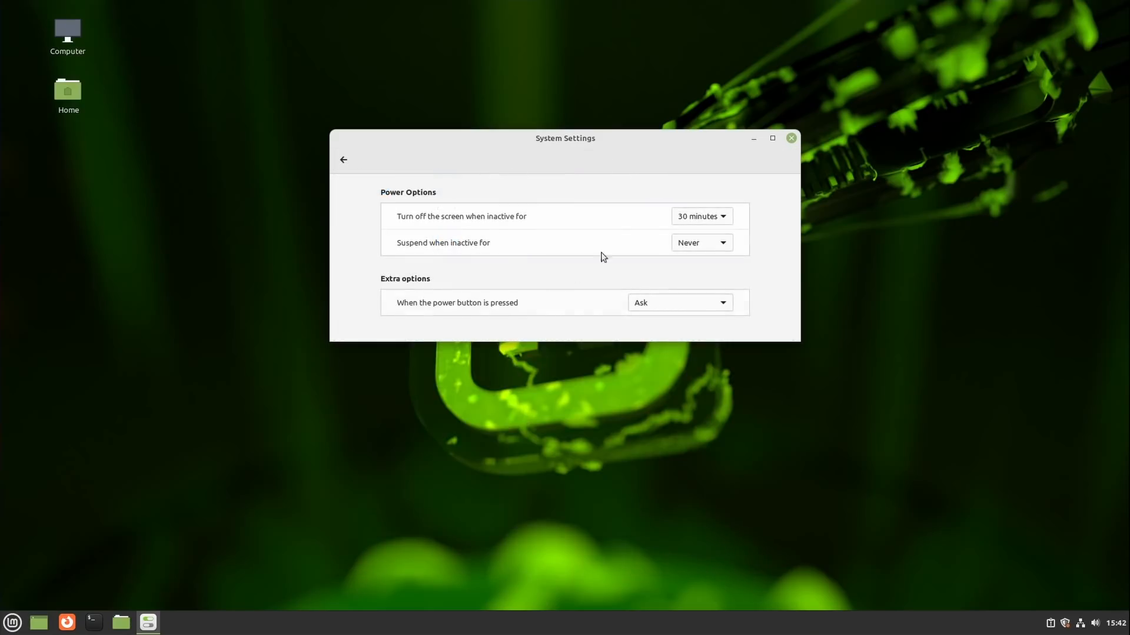
{"action": "left_click", "coordinate": [342, 158]}
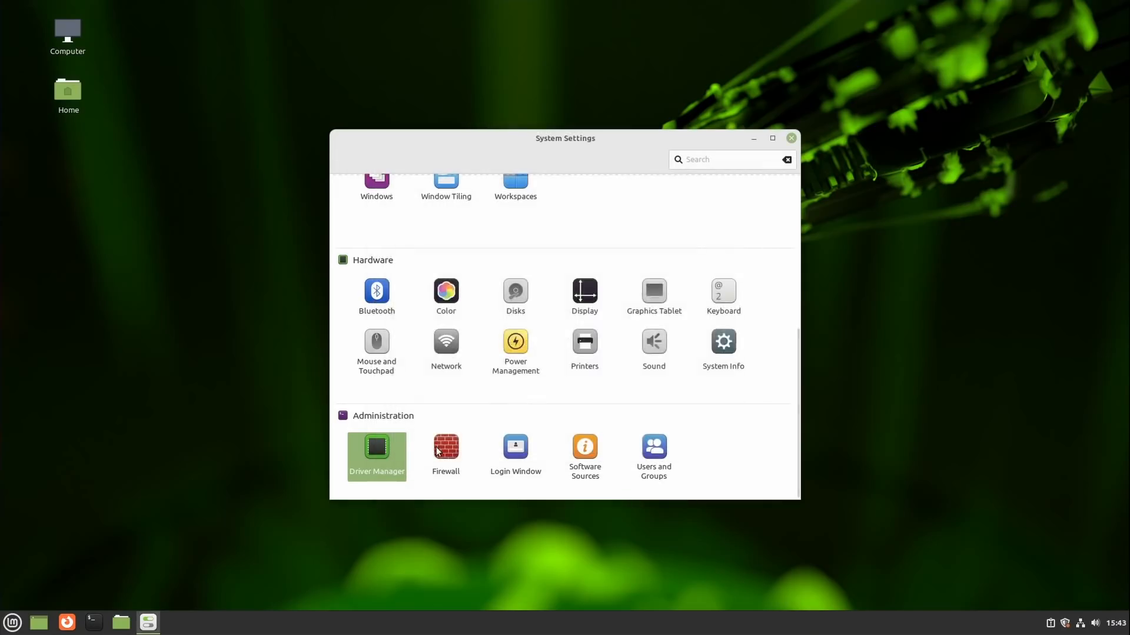
{"action": "double_click", "coordinate": [445, 451]}
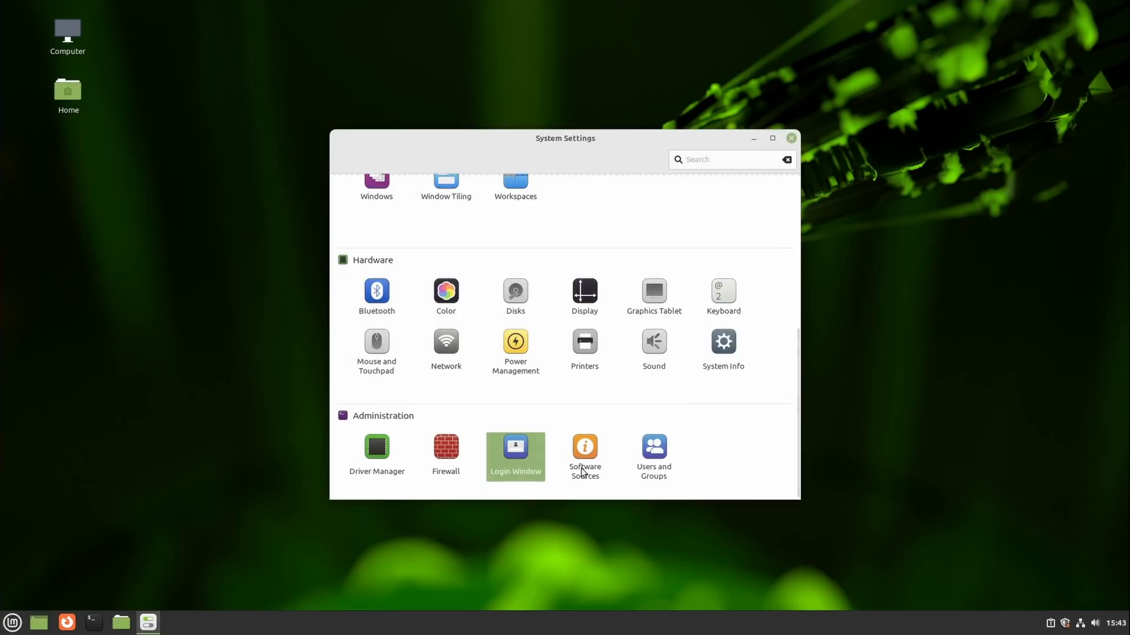
Visit Software Sources and Users and Groups, then land on Software Manager's Editors' Picks.
{"action": "left_click", "coordinate": [585, 447]}
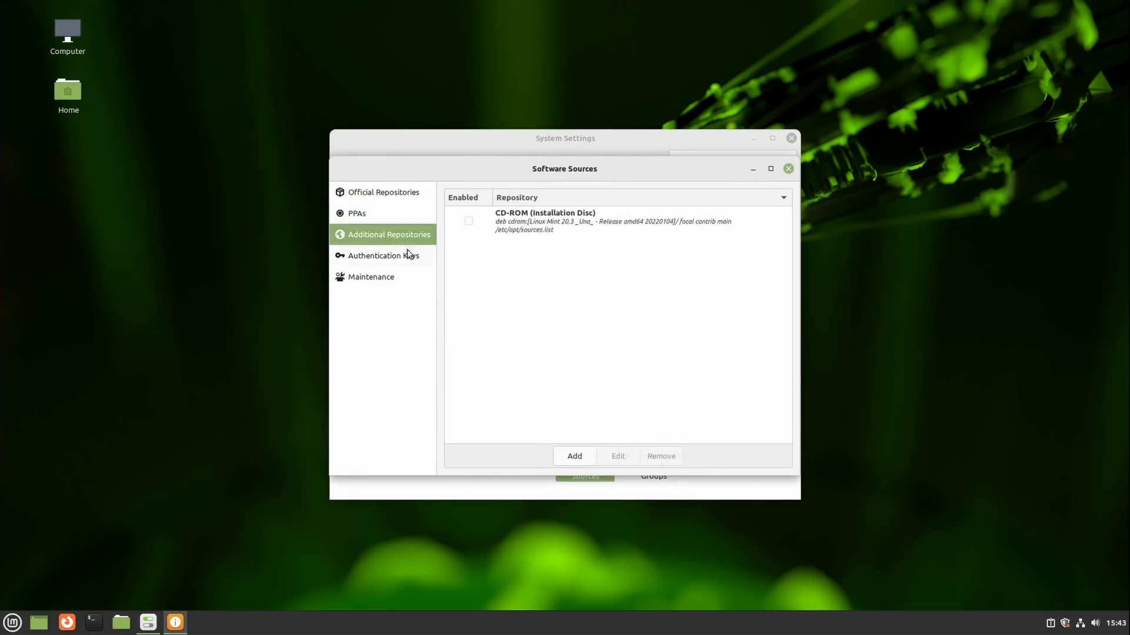
{"action": "left_click", "coordinate": [653, 471]}
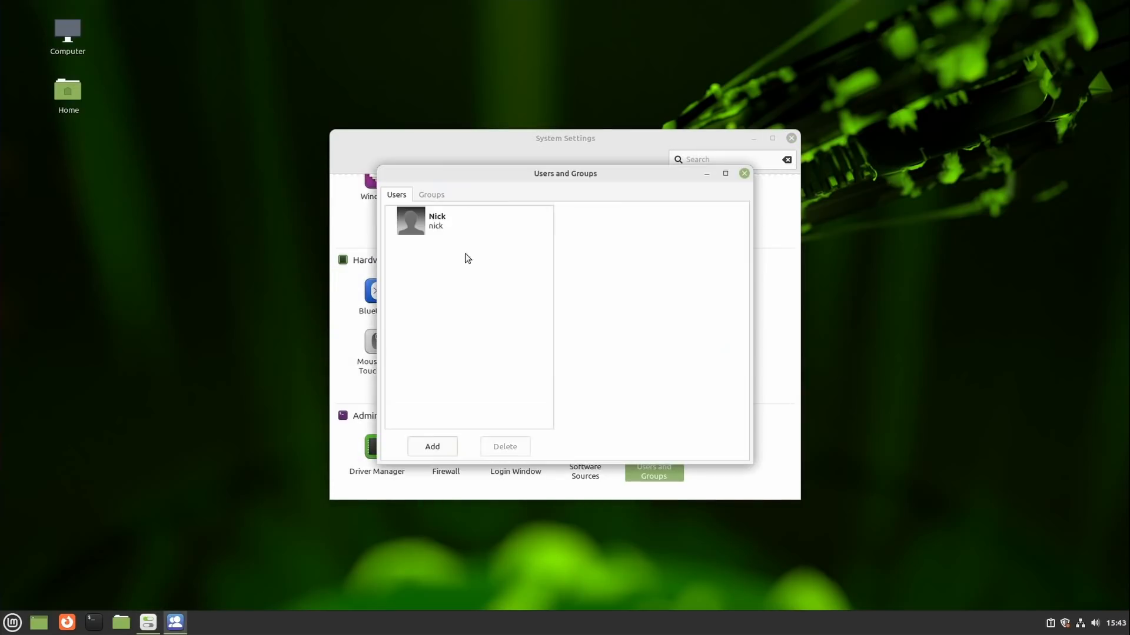
{"action": "left_click", "coordinate": [744, 173]}
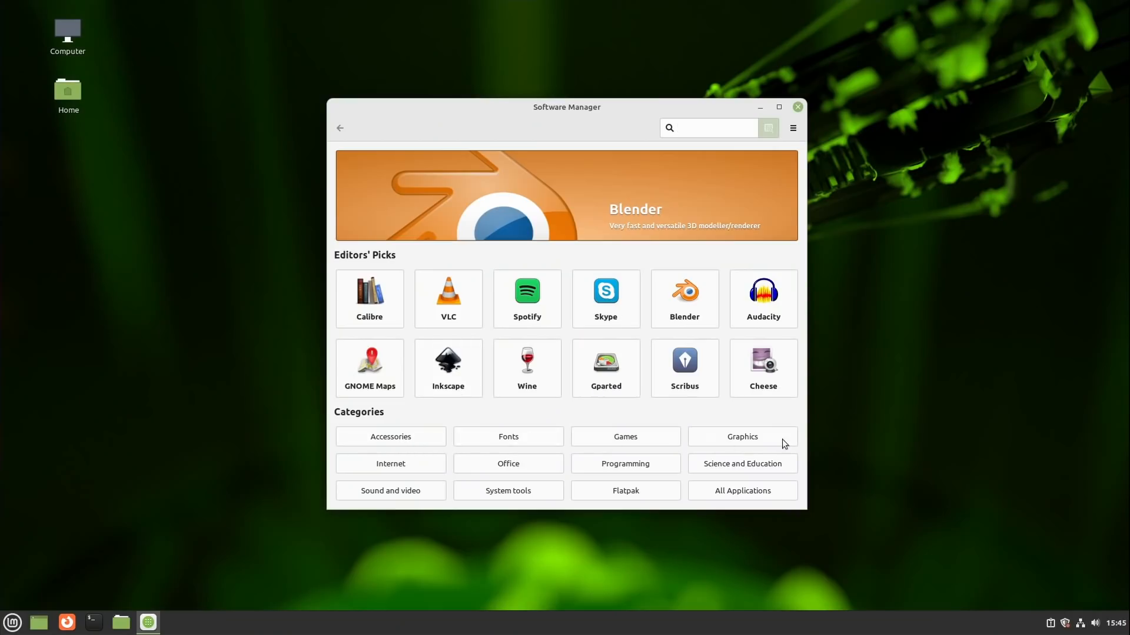
{"action": "mouse_move", "coordinate": [401, 466]}
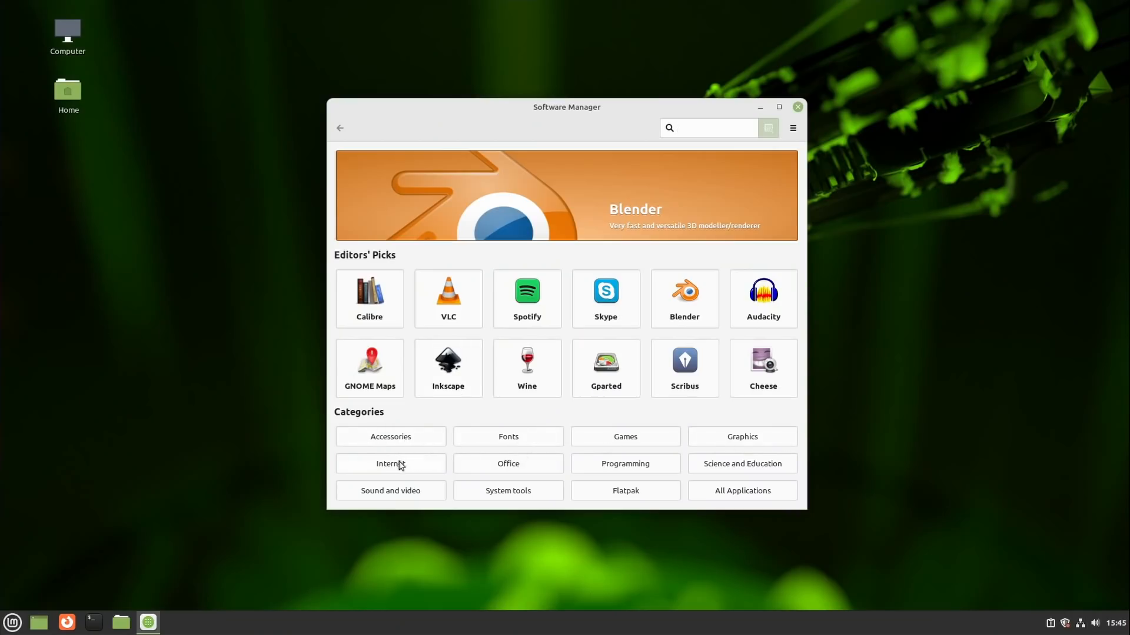
Browse the Internet category, narrowing it to Web and then File sharing applications.
{"action": "left_click", "coordinate": [390, 464]}
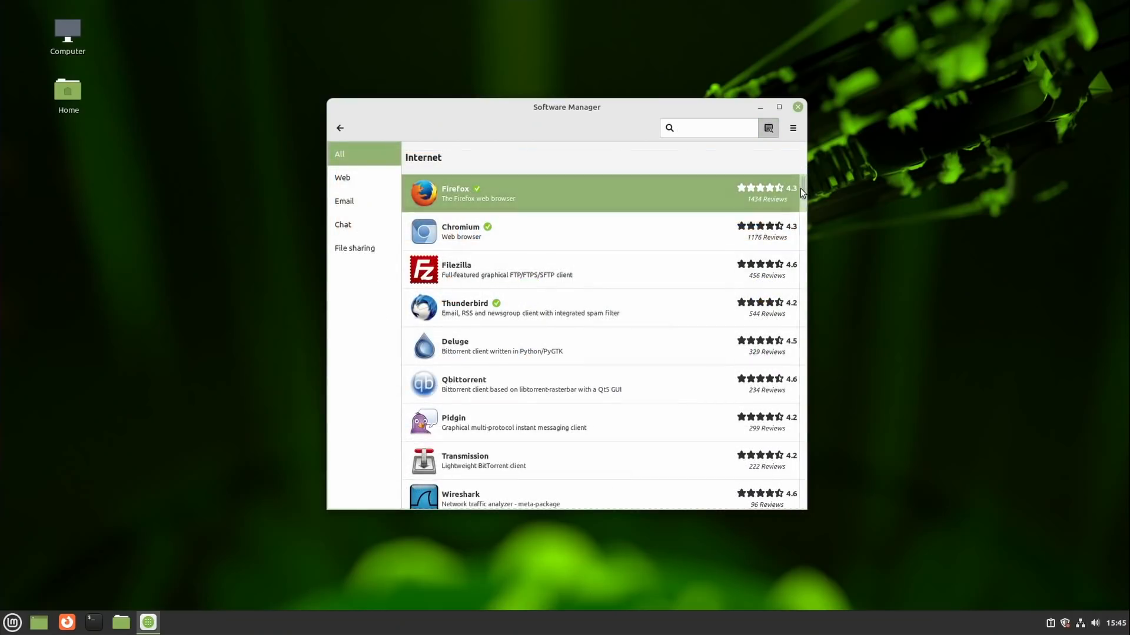
{"action": "scroll", "scroll_direction": "down", "scroll_amount": 3}
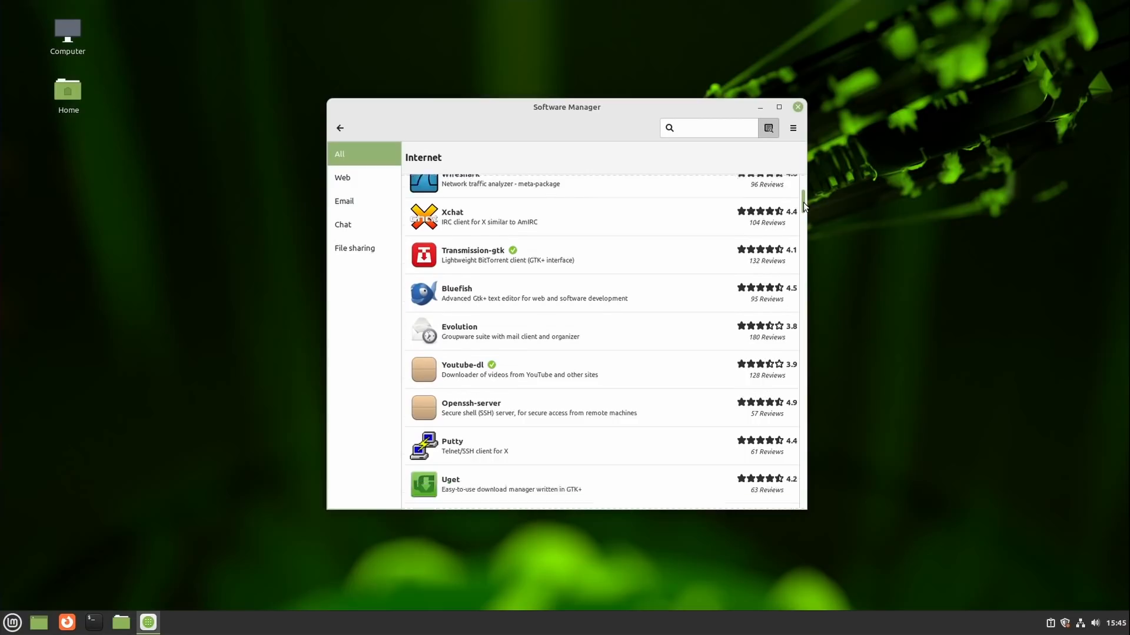
{"action": "scroll", "scroll_direction": "down", "scroll_amount": 3}
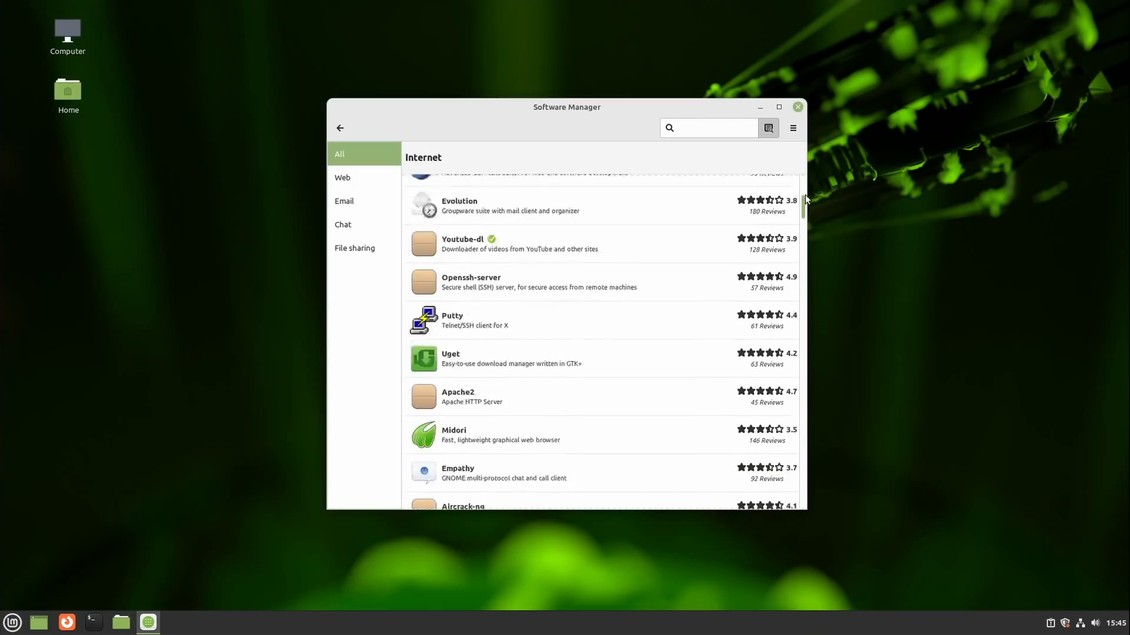
{"action": "left_click", "coordinate": [343, 178]}
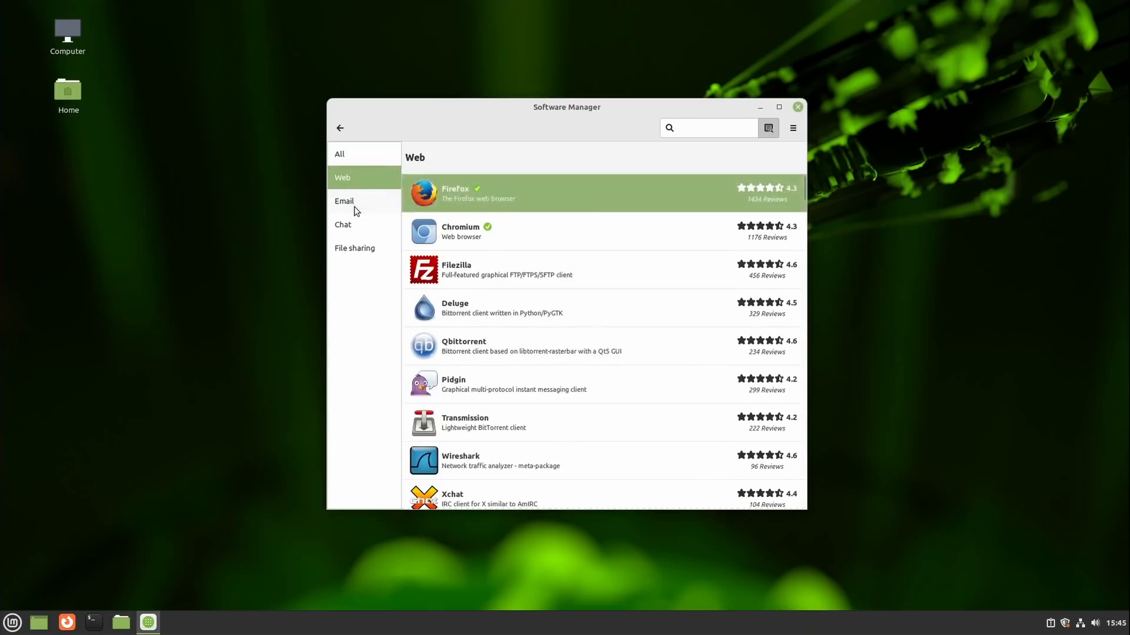
{"action": "left_click", "coordinate": [354, 248]}
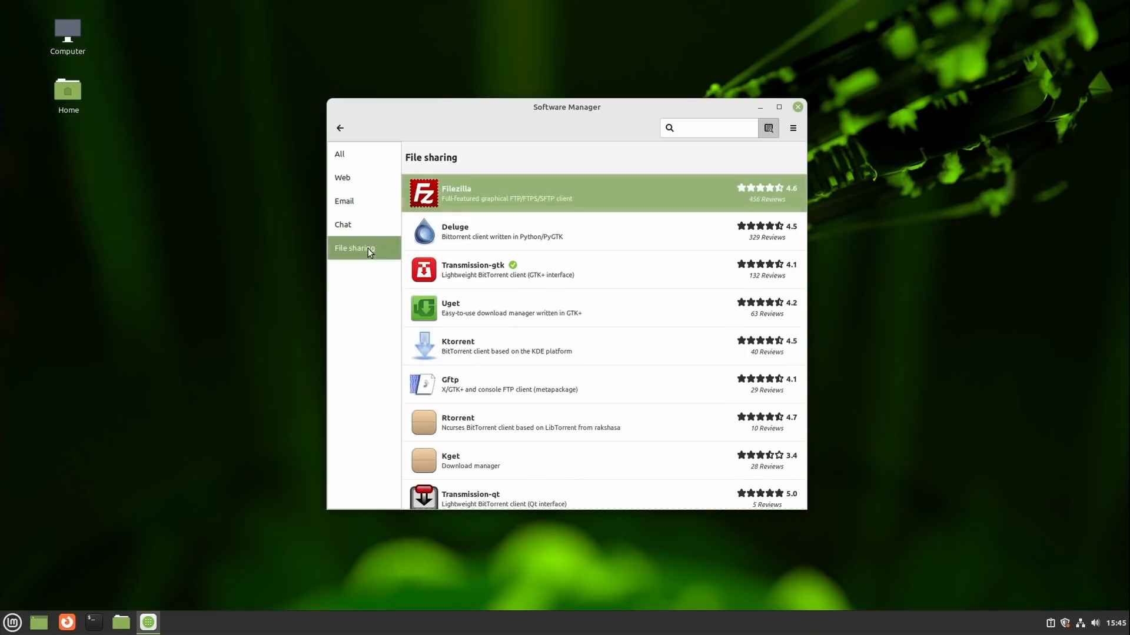
{"action": "left_click", "coordinate": [342, 178]}
{"action": "type", "text": "libreoffice"}
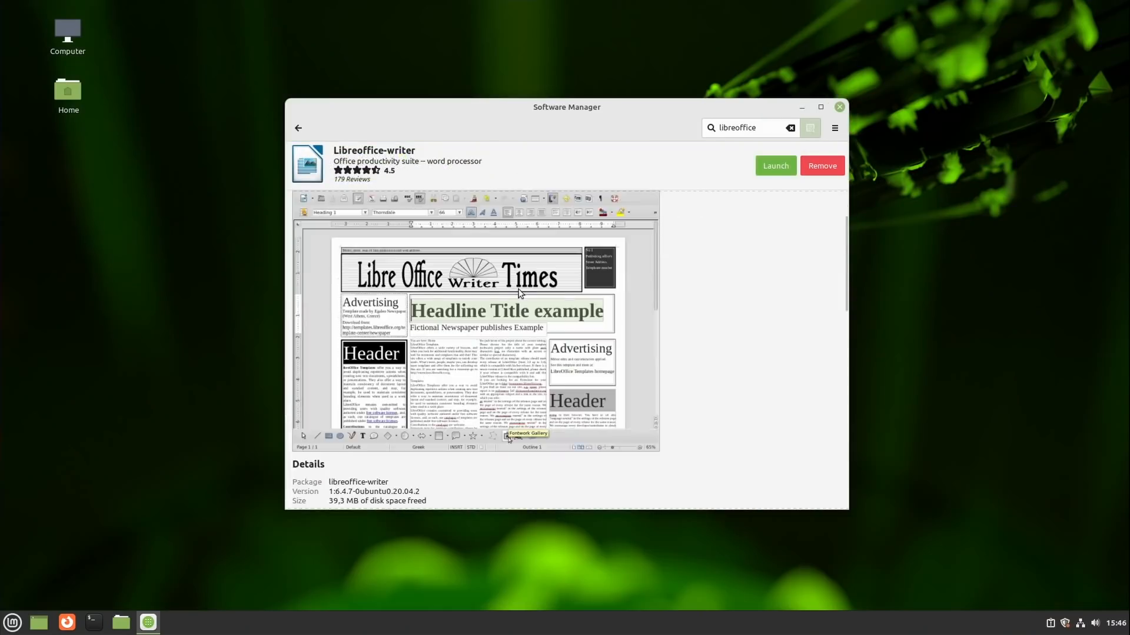
Check LibreOffice Writer's packaged version in Details, return home, and view Blender's page from Editors' Picks.
{"action": "scroll", "scroll_direction": "down", "scroll_amount": 3}
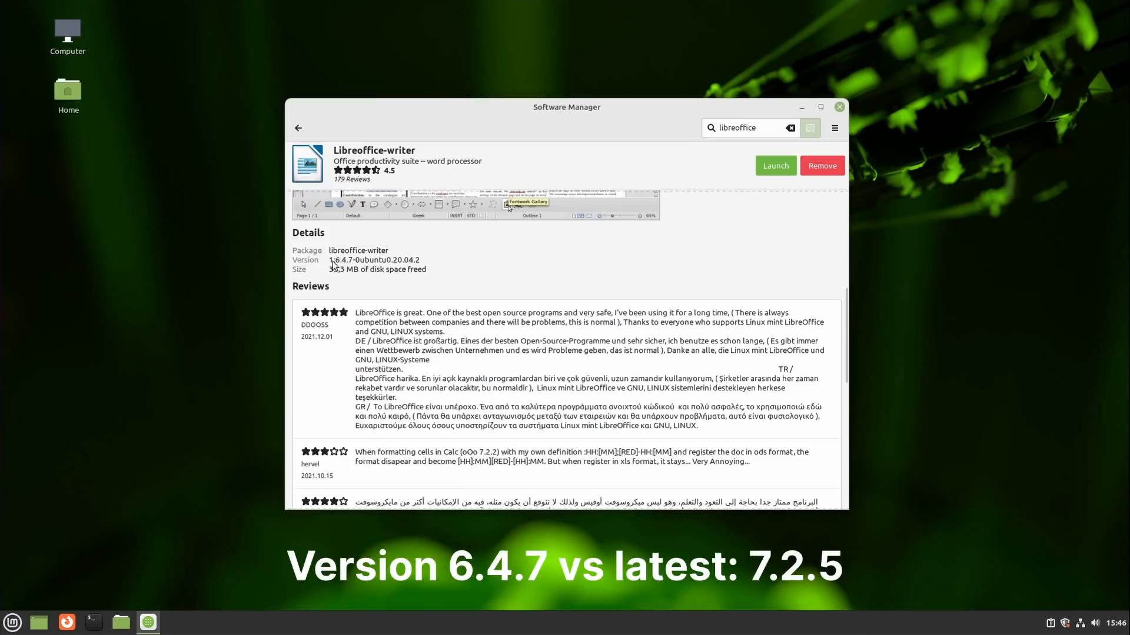
{"action": "mouse_move", "coordinate": [411, 268]}
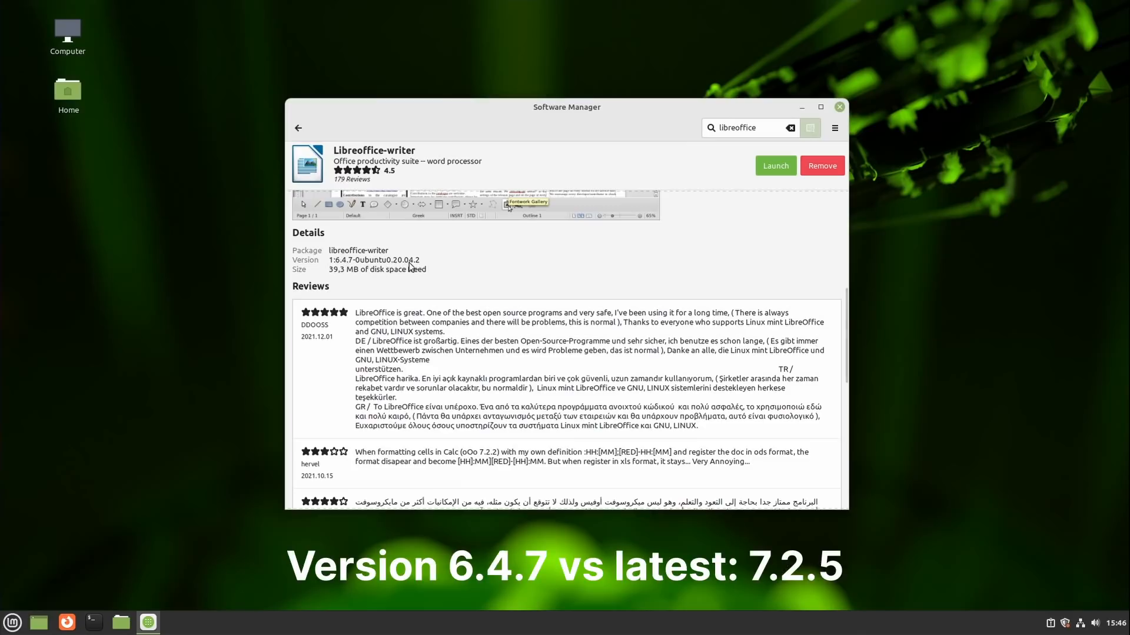
{"action": "mouse_move", "coordinate": [357, 257]}
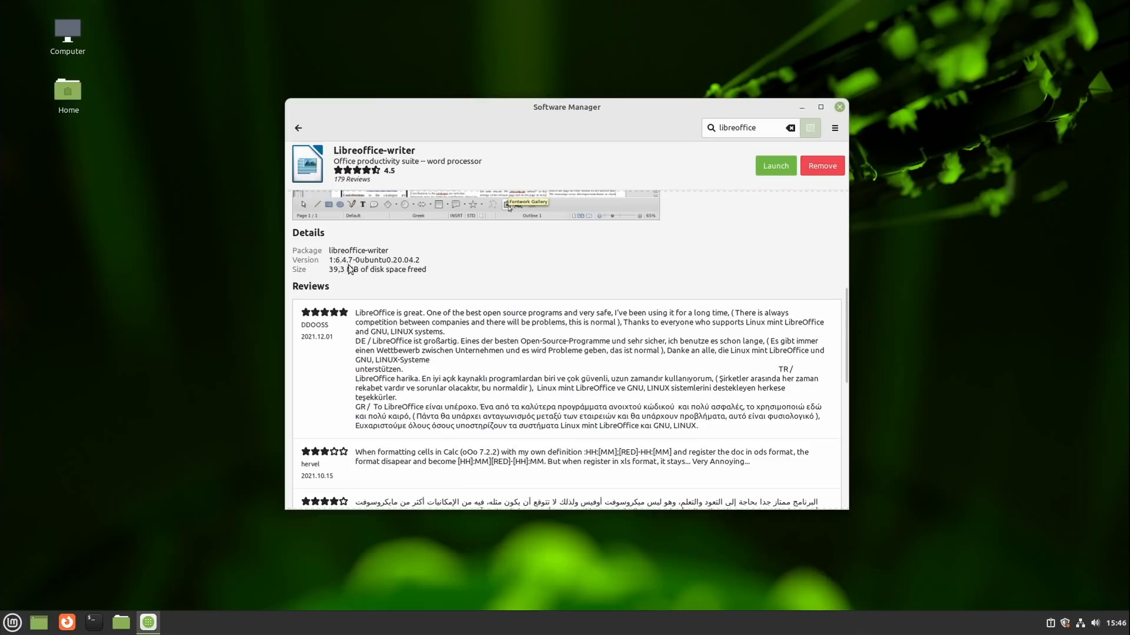
{"action": "mouse_move", "coordinate": [339, 261]}
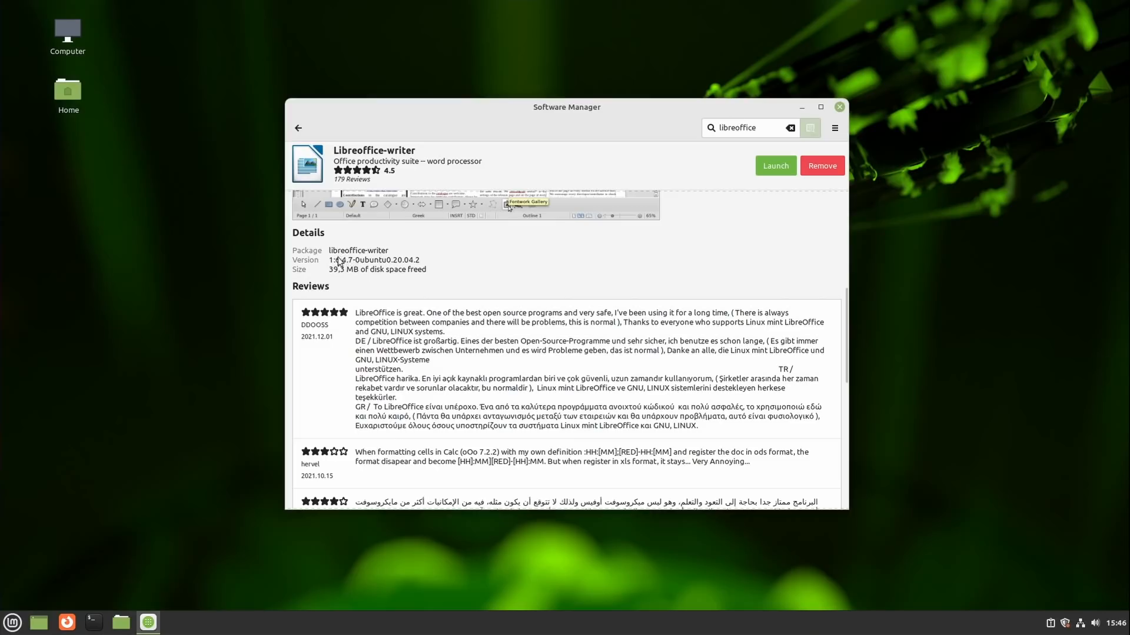
{"action": "left_click", "coordinate": [297, 128]}
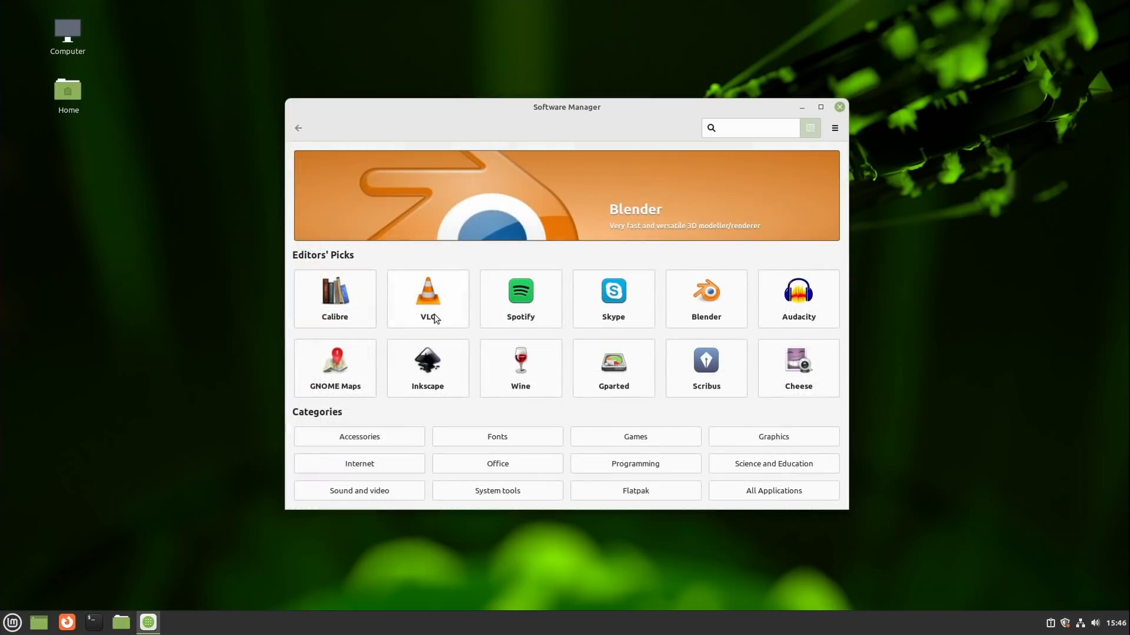
{"action": "left_click", "coordinate": [749, 127]}
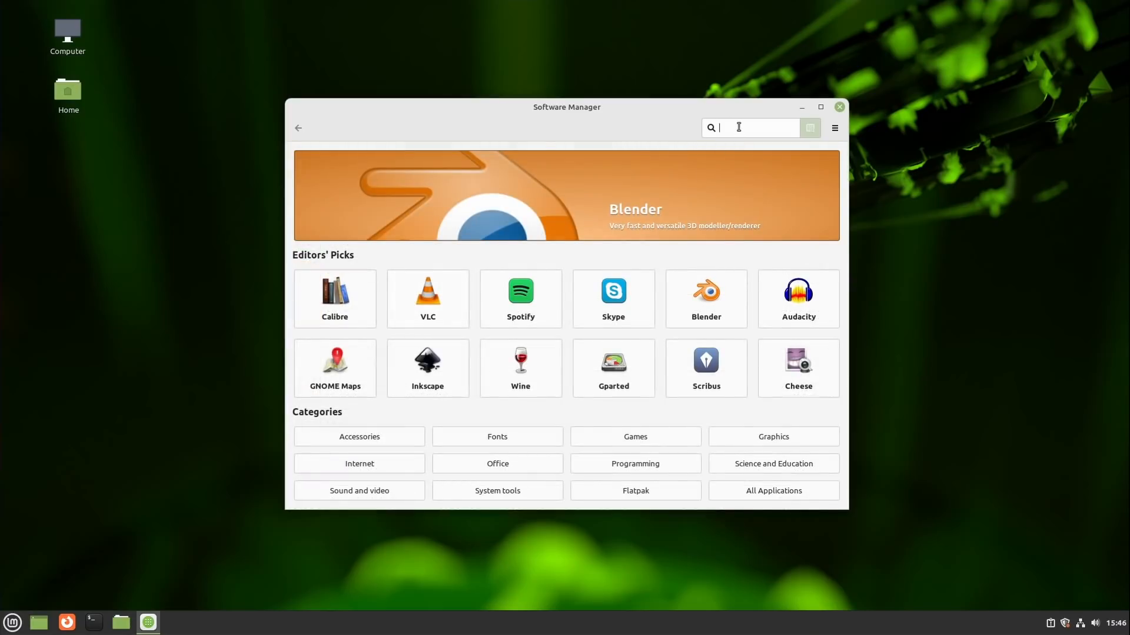
{"action": "mouse_move", "coordinate": [705, 298]}
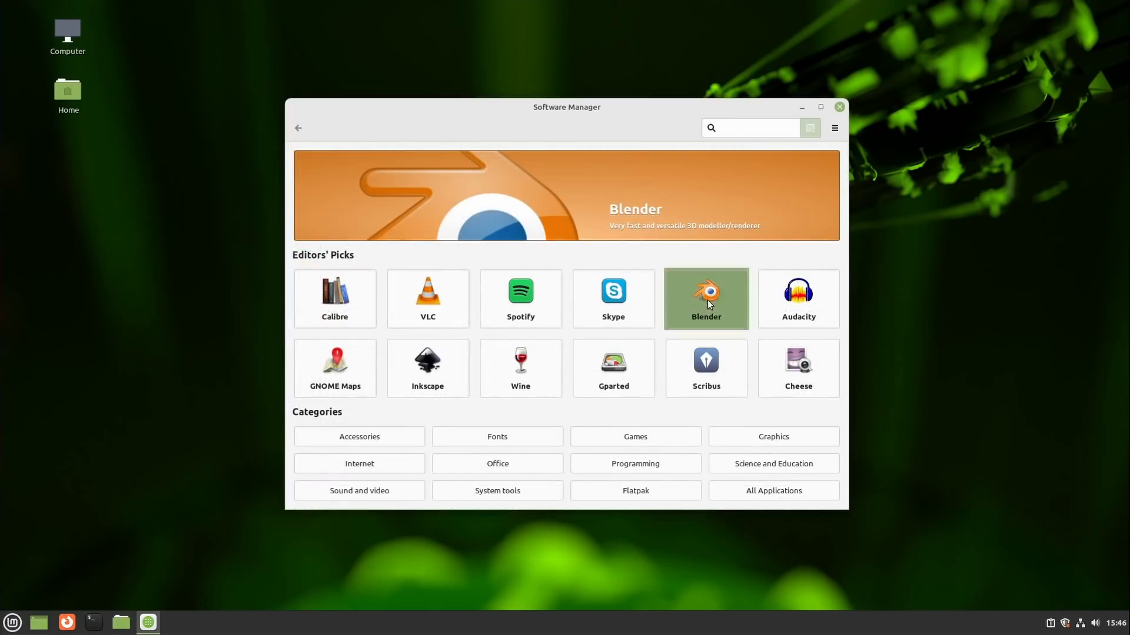
{"action": "left_click", "coordinate": [705, 298]}
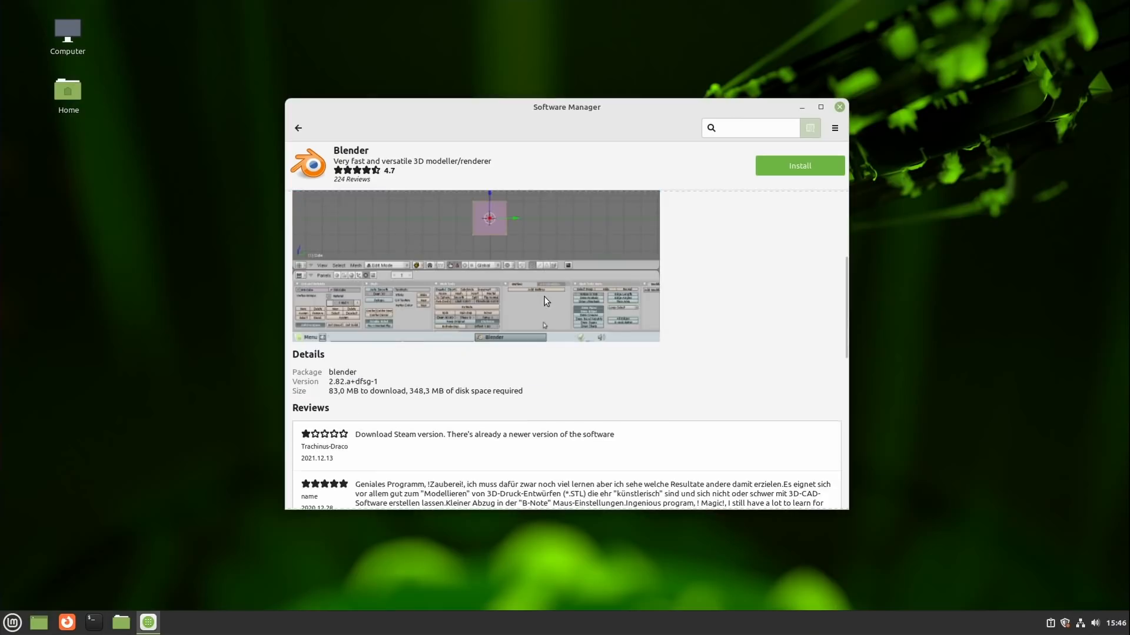
{"action": "mouse_move", "coordinate": [339, 393]}
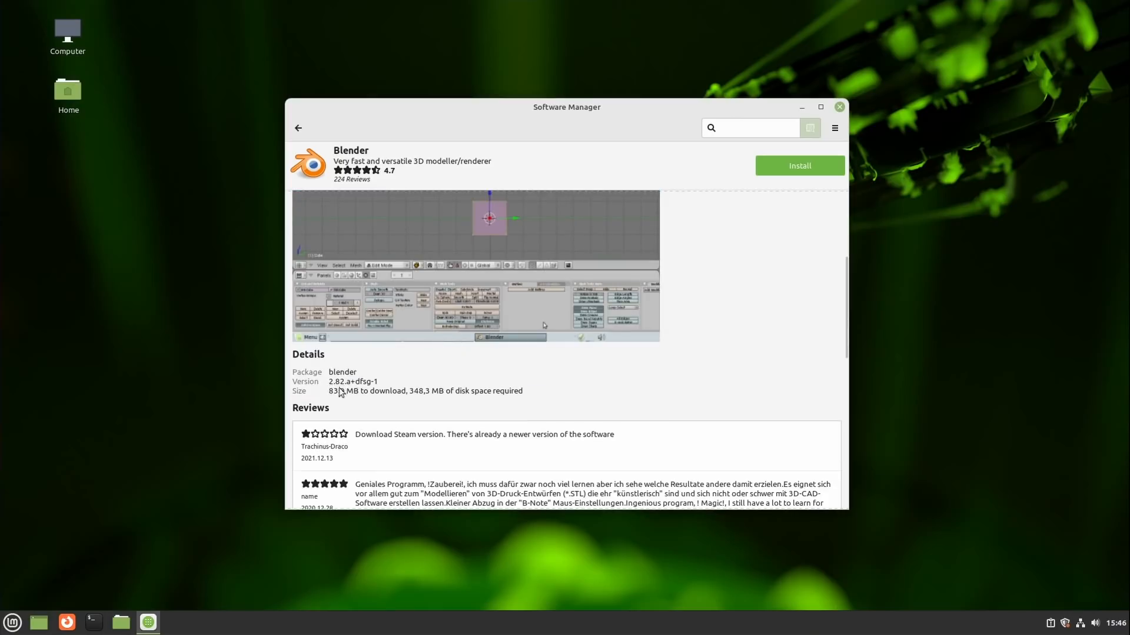
{"action": "mouse_move", "coordinate": [373, 389]}
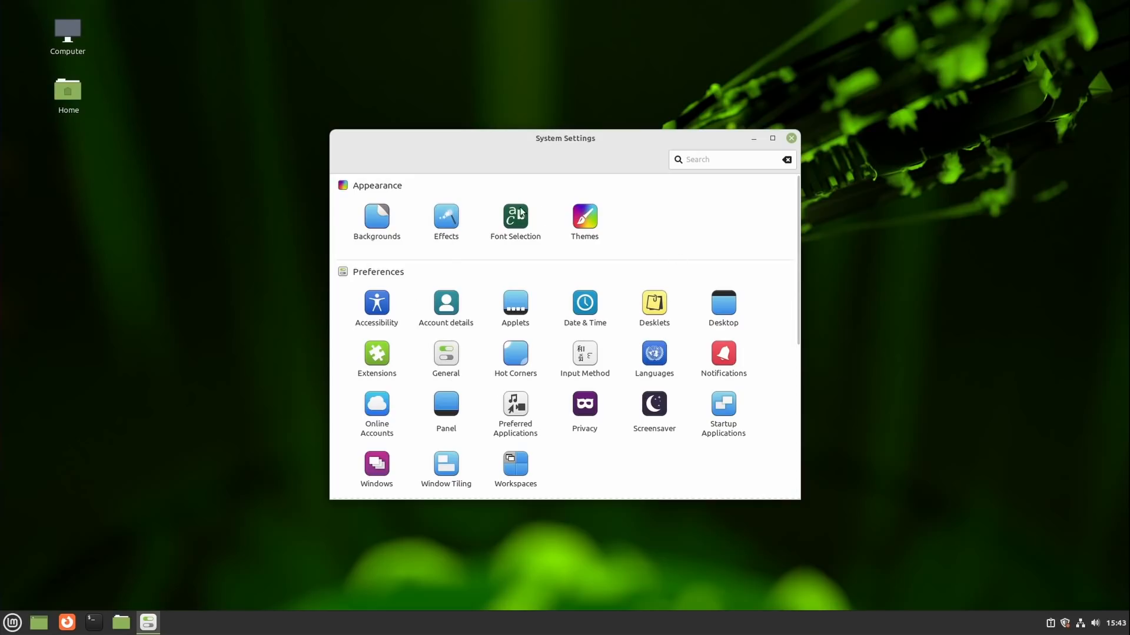
{"action": "left_click", "coordinate": [515, 302]}
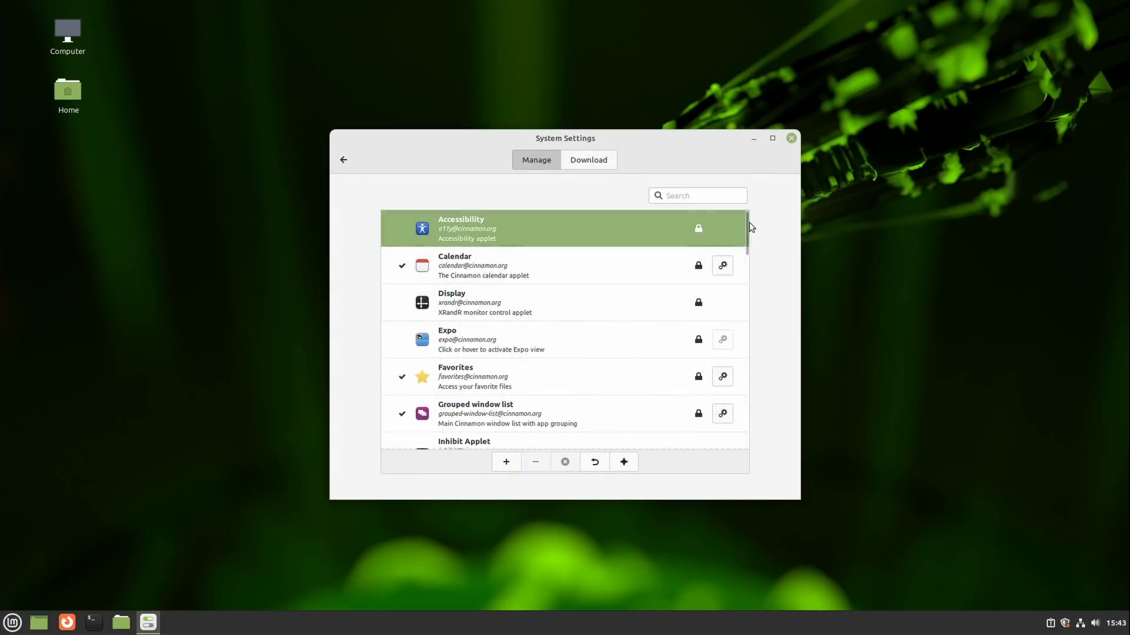
{"action": "scroll", "scroll_direction": "down", "scroll_amount": 3}
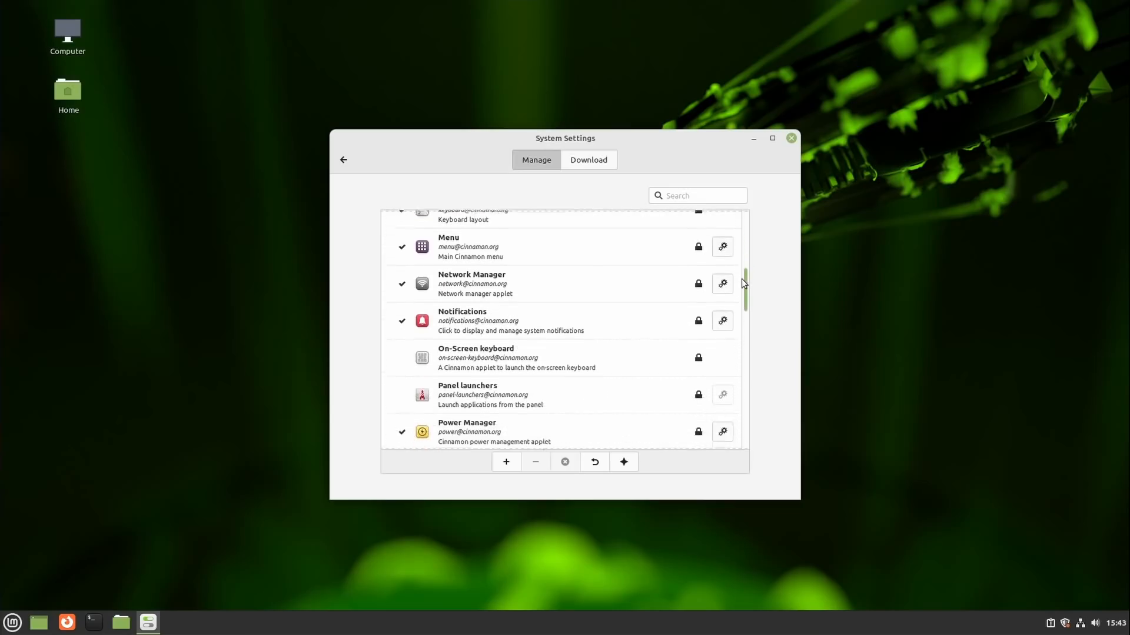
{"action": "scroll", "scroll_direction": "down", "scroll_amount": 3}
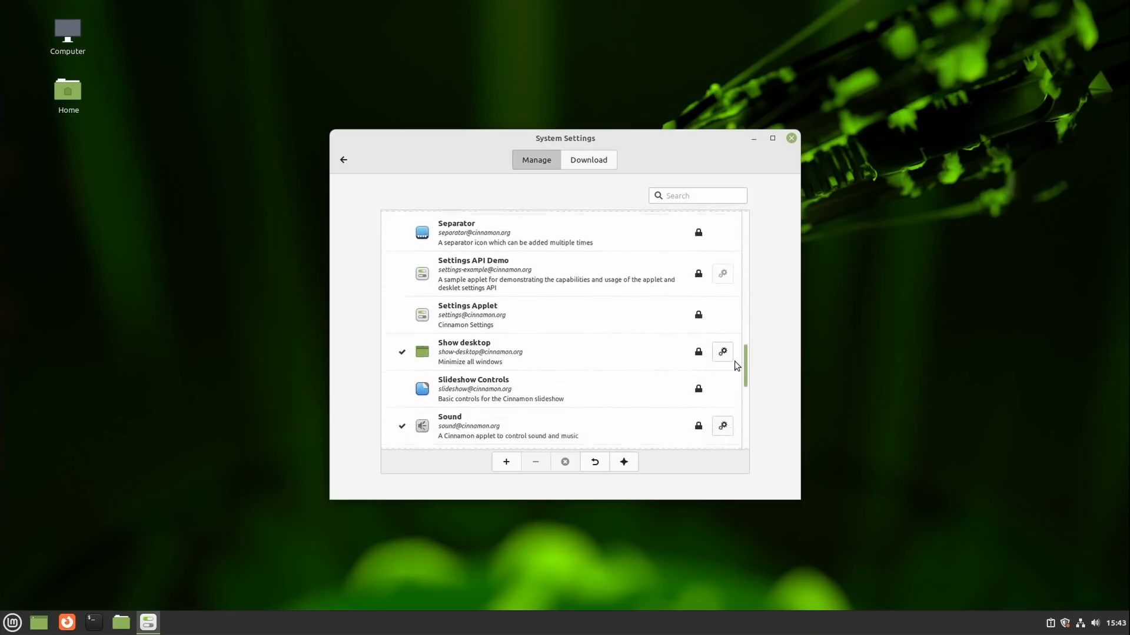
{"action": "scroll", "scroll_direction": "down", "scroll_amount": 3}
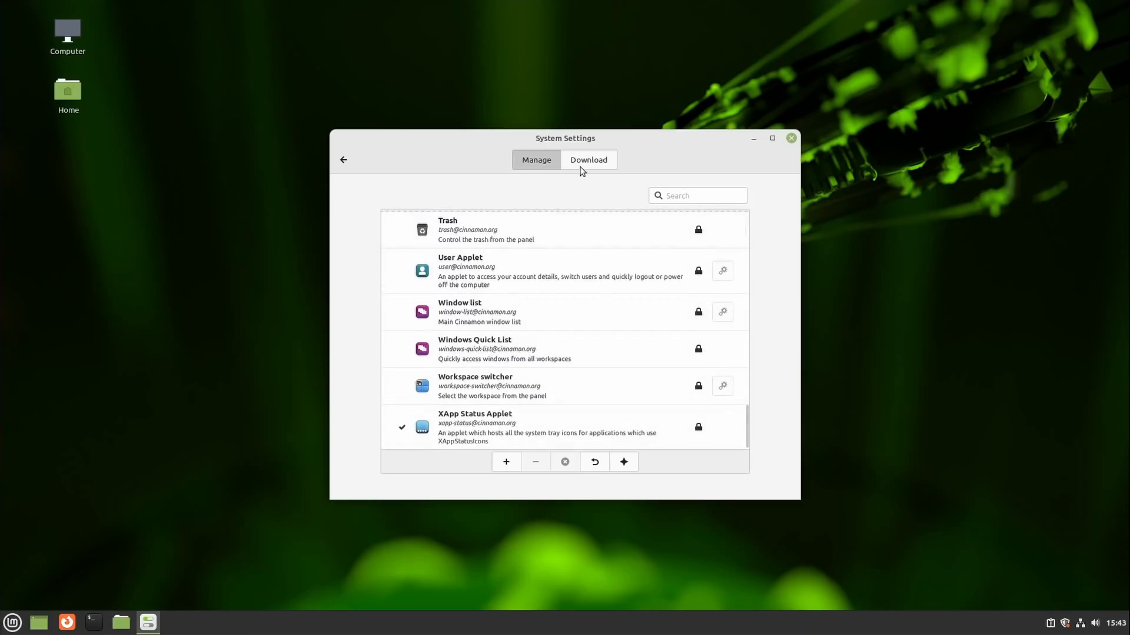
{"action": "left_click", "coordinate": [587, 159]}
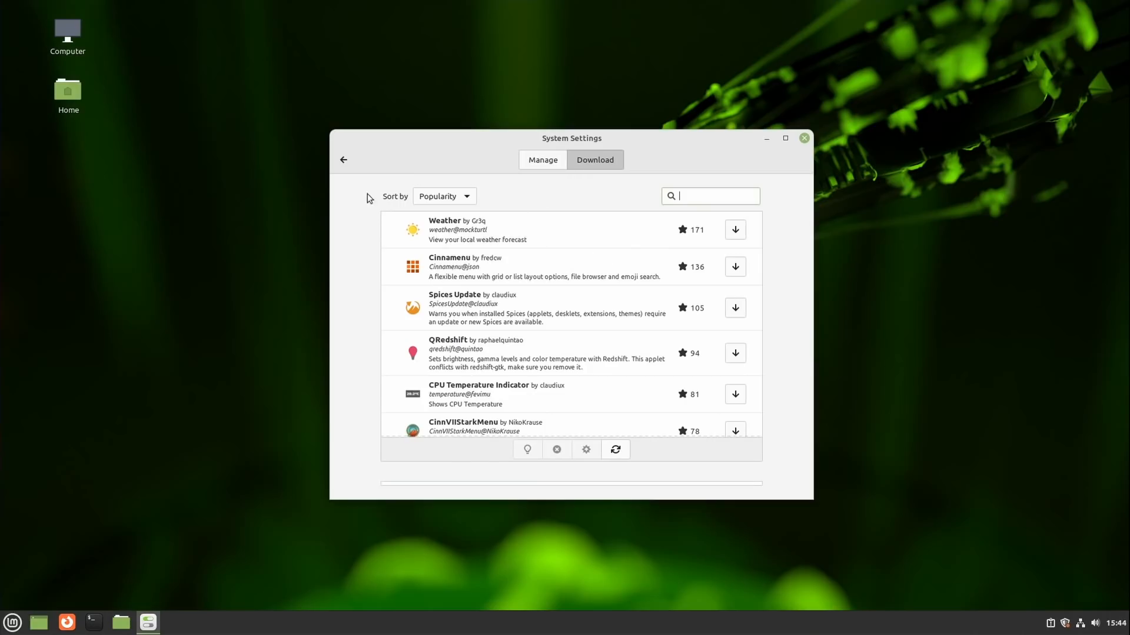
{"action": "left_click", "coordinate": [343, 159]}
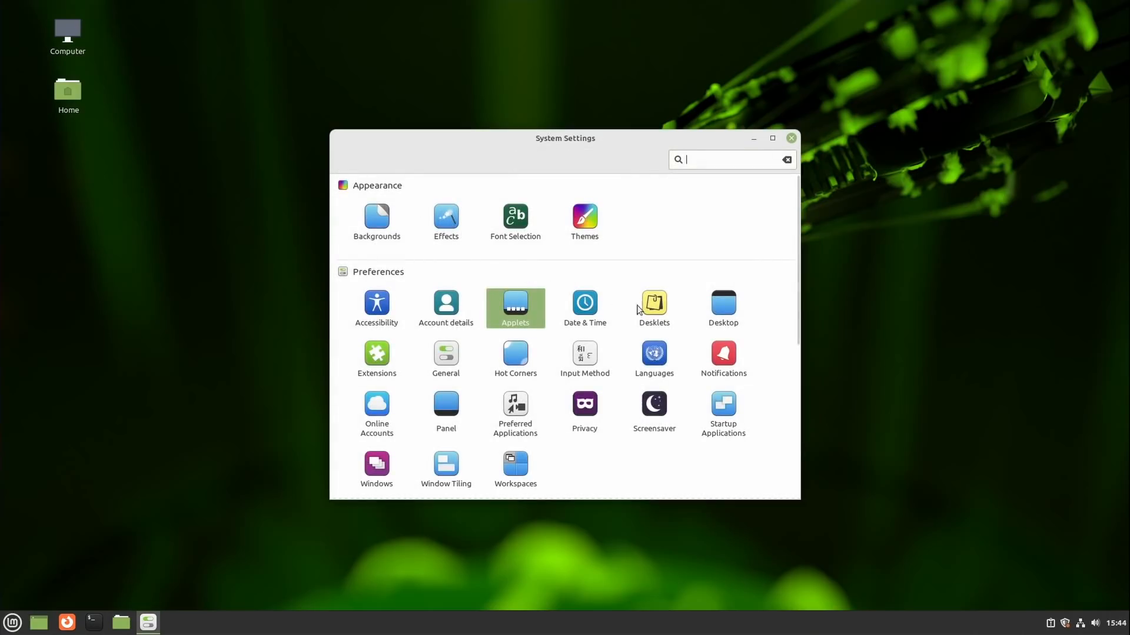
Return to Software Manager and list the Internet category's apps such as Transmission and Wireshark.
{"action": "left_click", "coordinate": [653, 303]}
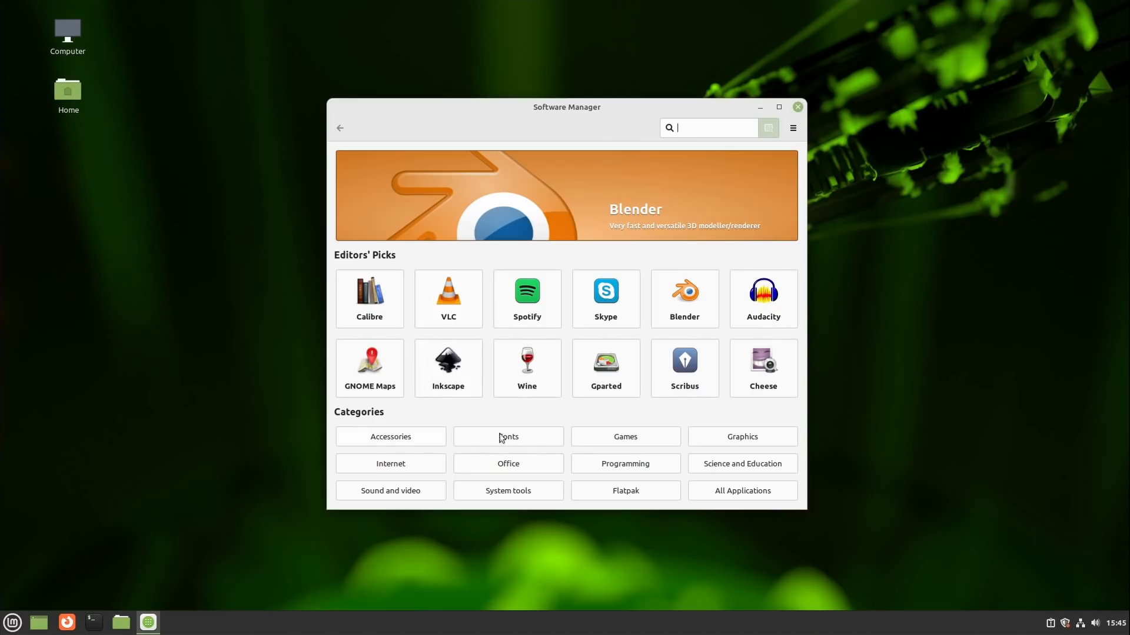
{"action": "mouse_move", "coordinate": [543, 439]}
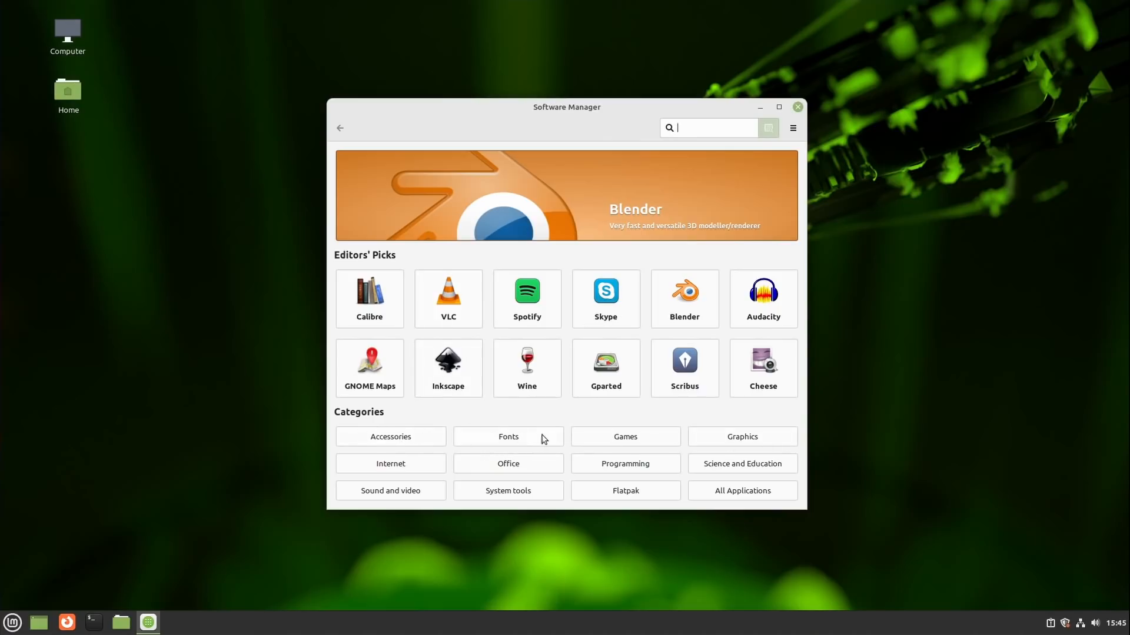
{"action": "left_click", "coordinate": [389, 464]}
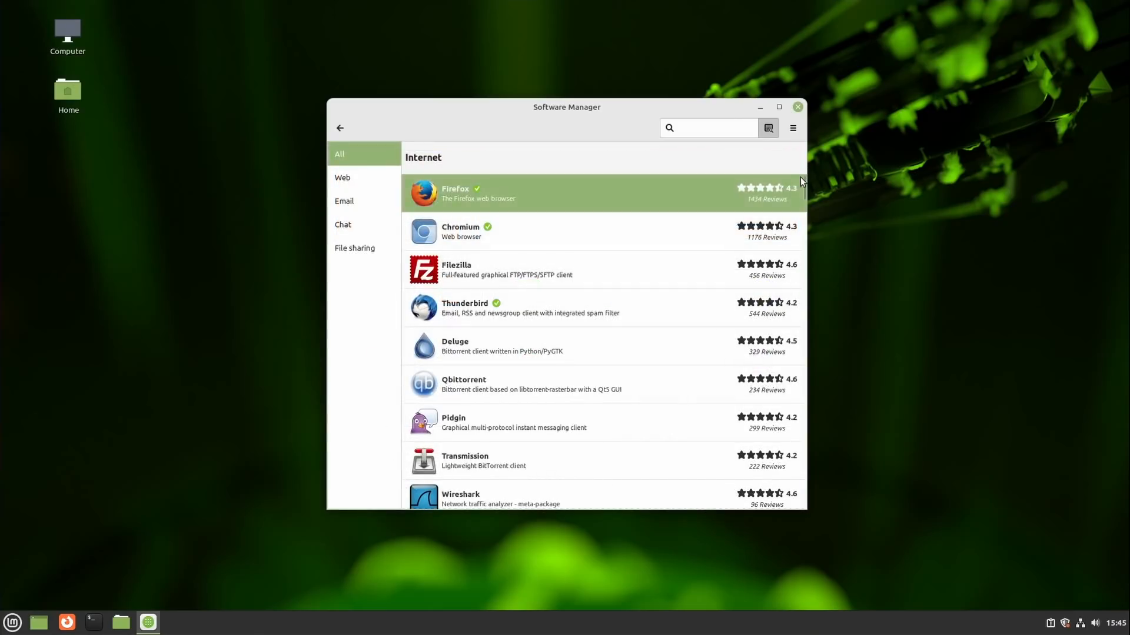
{"action": "scroll", "scroll_direction": "down", "scroll_amount": 3}
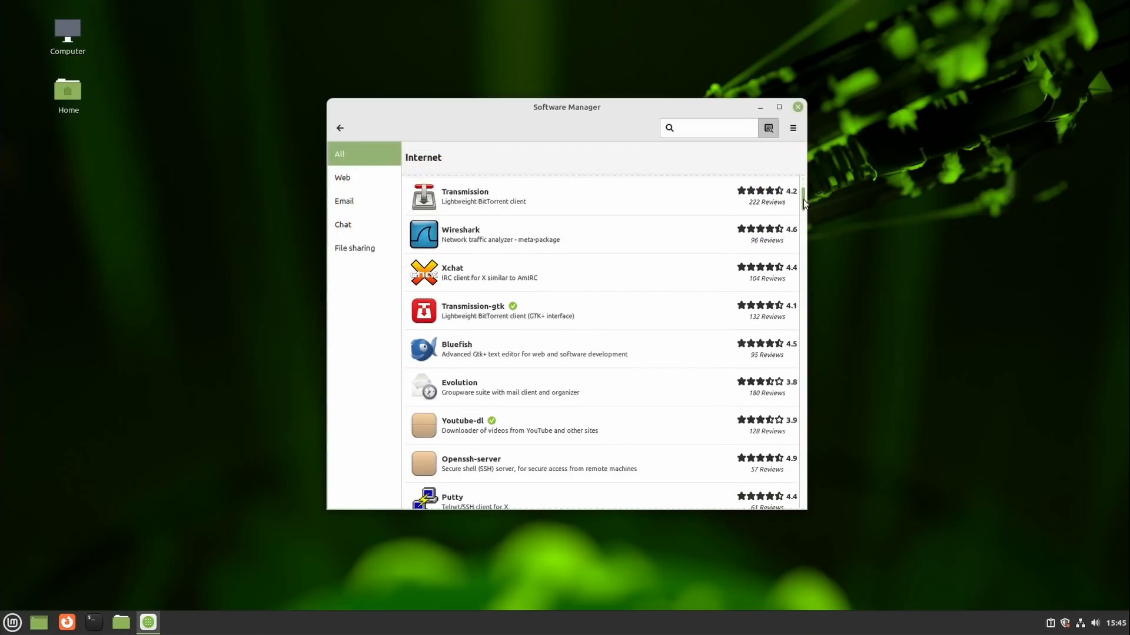